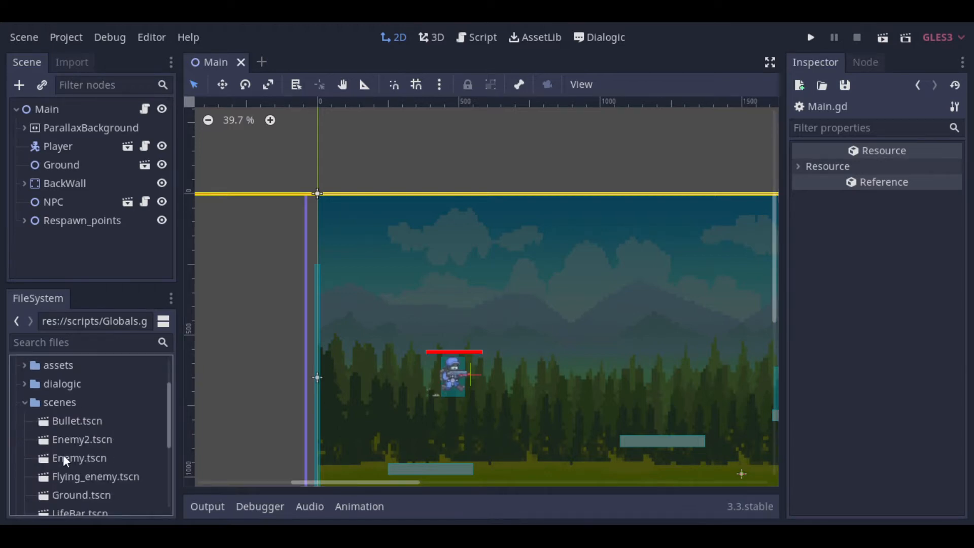
Create a new scene inherited from Enemy.tscn and save it as Enemy3.tscn
{"action": "left_click", "coordinate": [79, 457]}
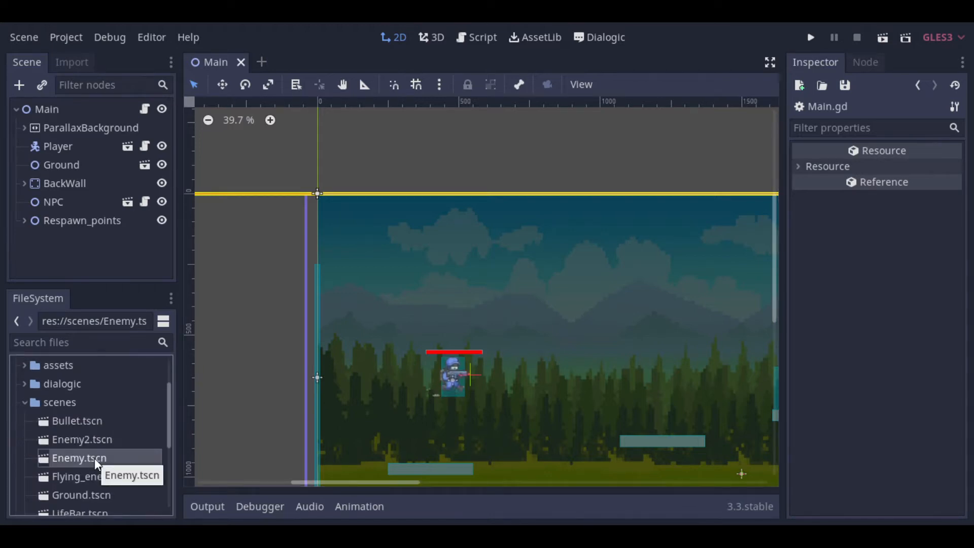
{"action": "right_click", "coordinate": [79, 457]}
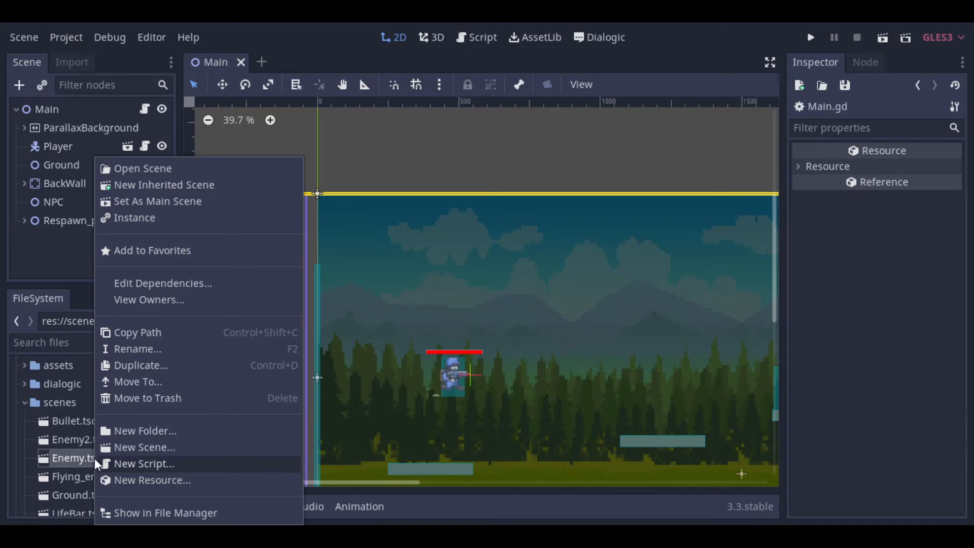
{"action": "mouse_move", "coordinate": [164, 185]}
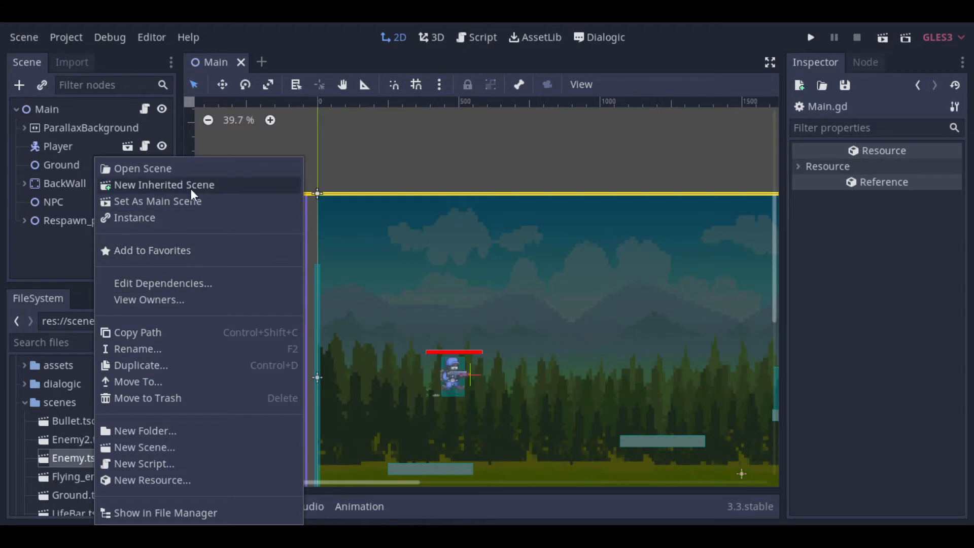
{"action": "left_click", "coordinate": [142, 168]}
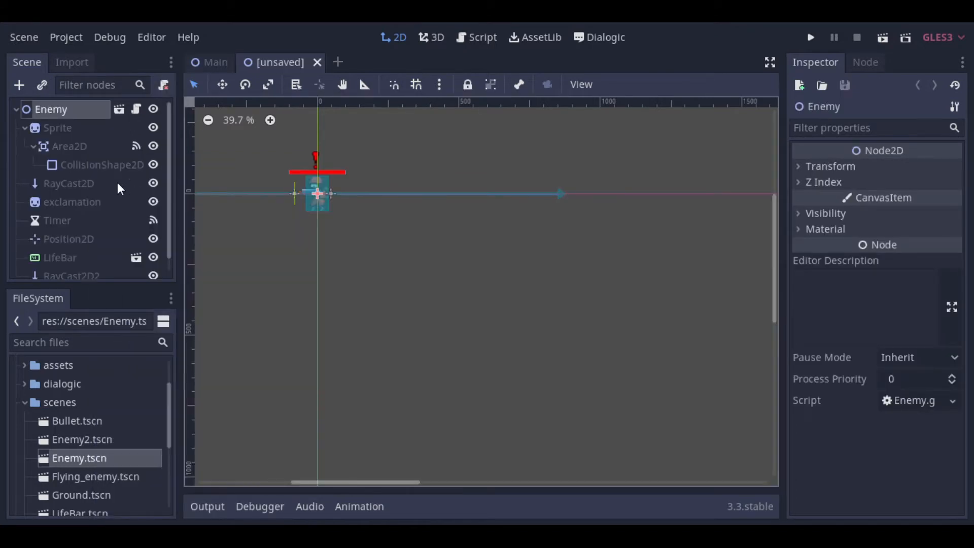
{"action": "left_click", "coordinate": [28, 128]}
{"action": "type", "text": "Enemy3.tscn"}
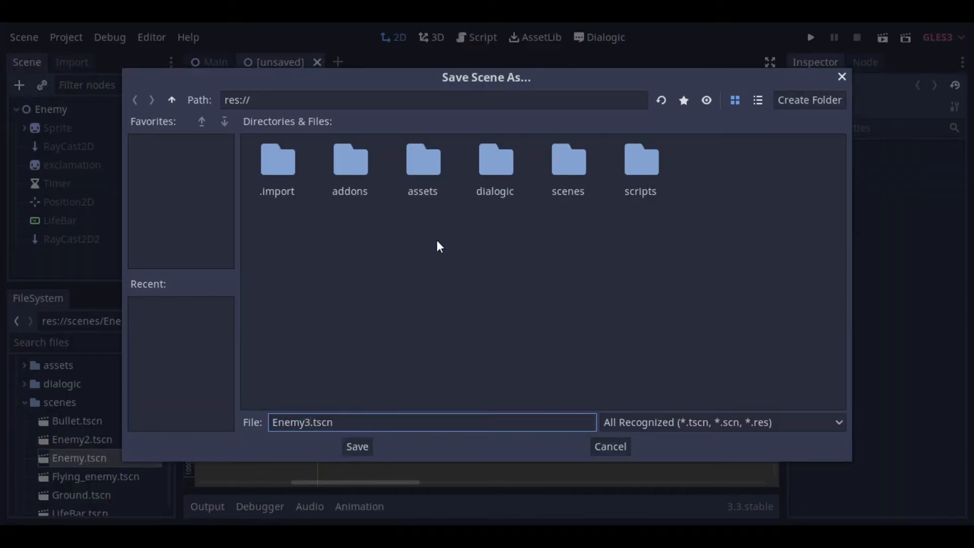
{"action": "left_click", "coordinate": [357, 447]}
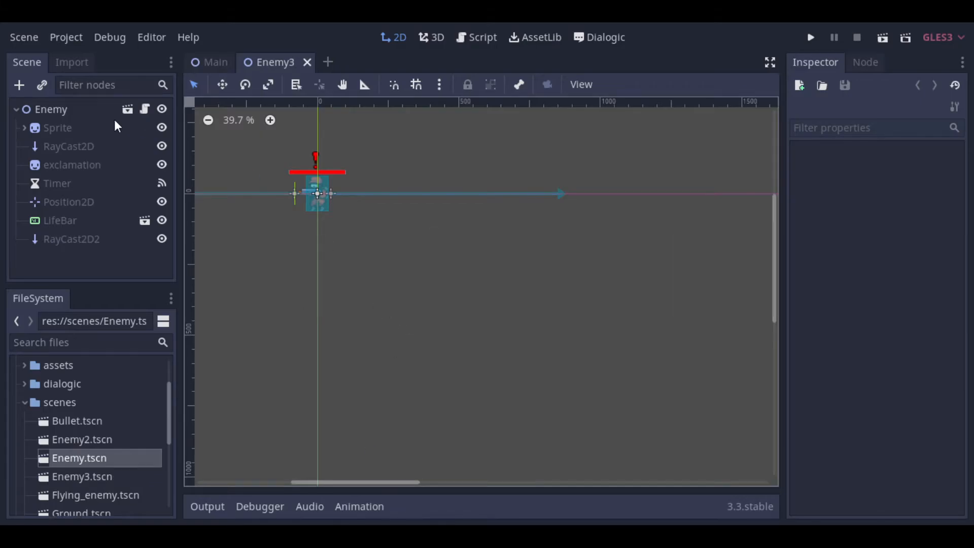
Replace the root's inherited script with new res://scripts/Enemy3.gd extending res://scripts/Enemy.gd
{"action": "right_click", "coordinate": [46, 109]}
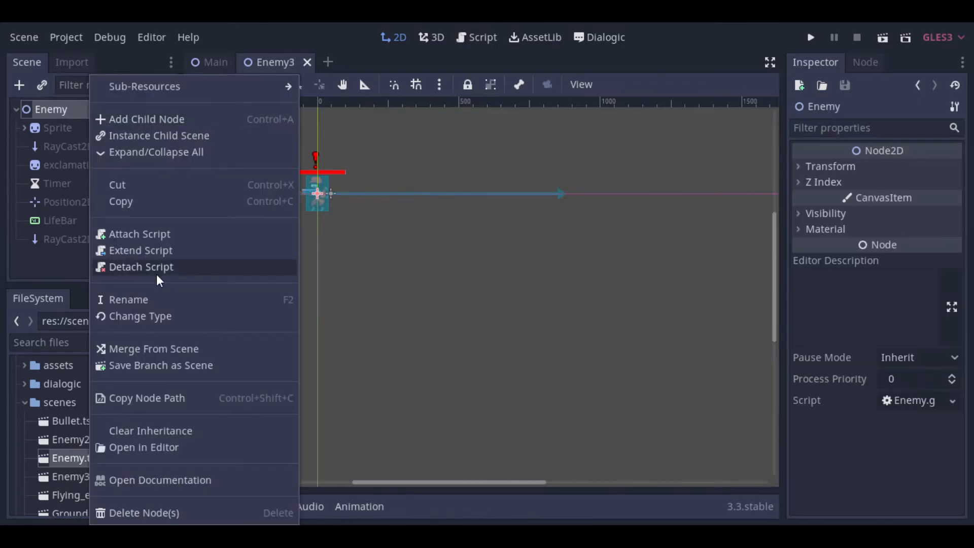
{"action": "left_click", "coordinate": [140, 267]}
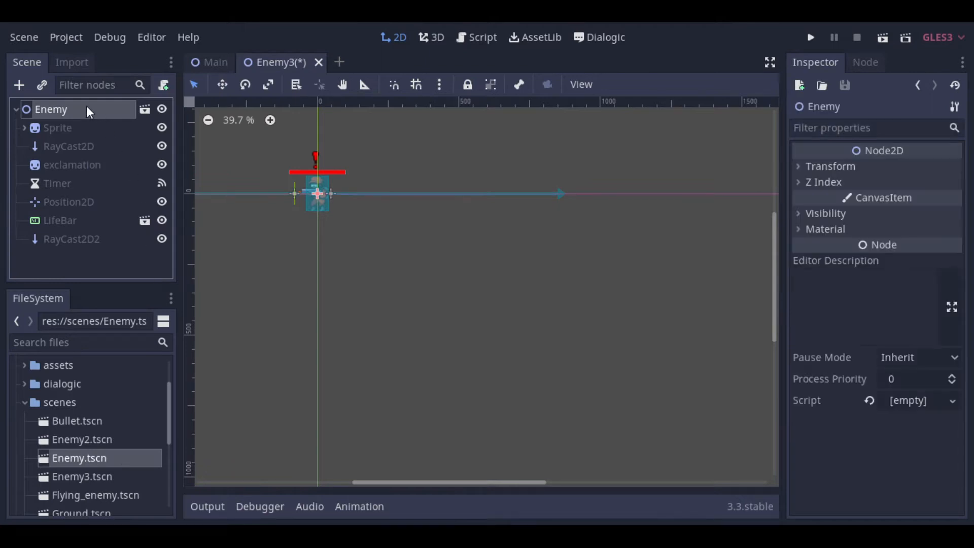
{"action": "right_click", "coordinate": [48, 110]}
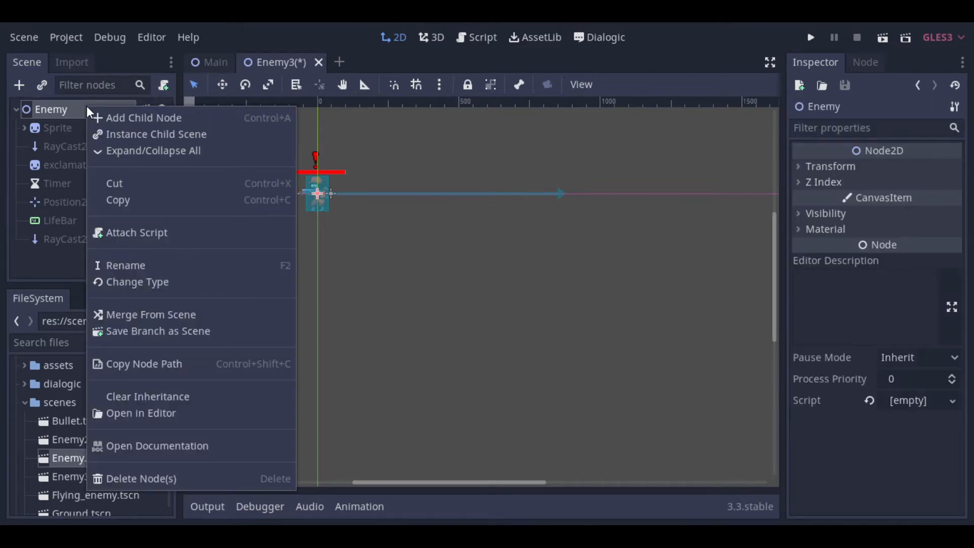
{"action": "left_click", "coordinate": [137, 232]}
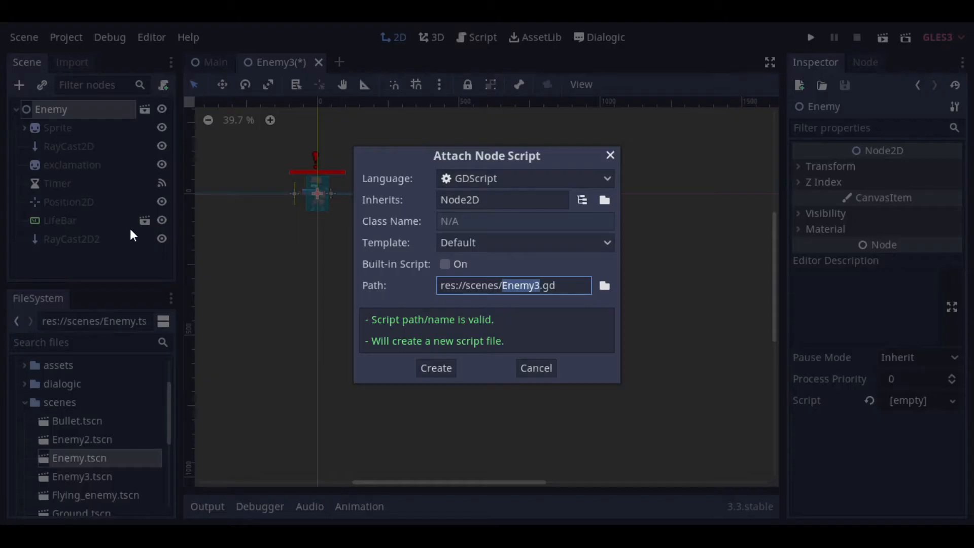
{"action": "left_click", "coordinate": [604, 285]}
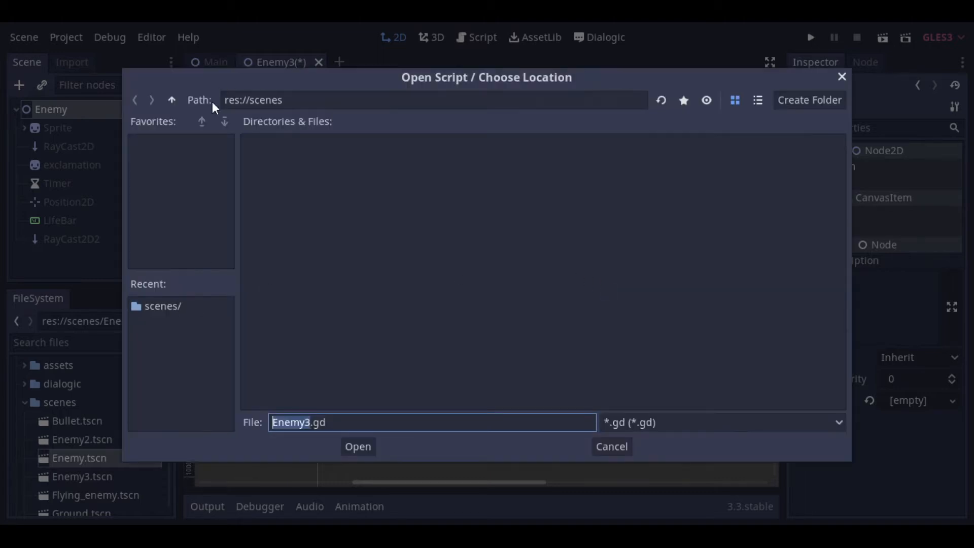
{"action": "left_click", "coordinate": [171, 100]}
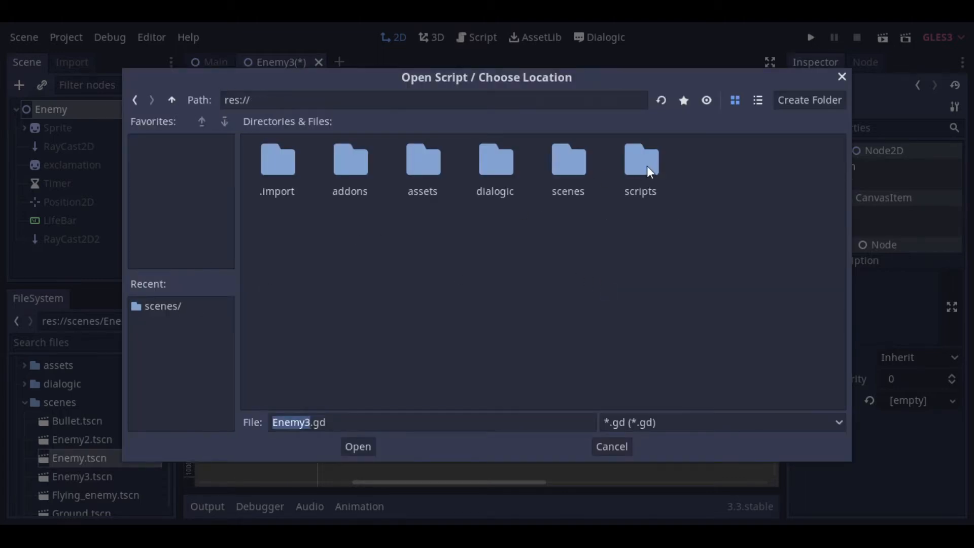
{"action": "left_click", "coordinate": [357, 447]}
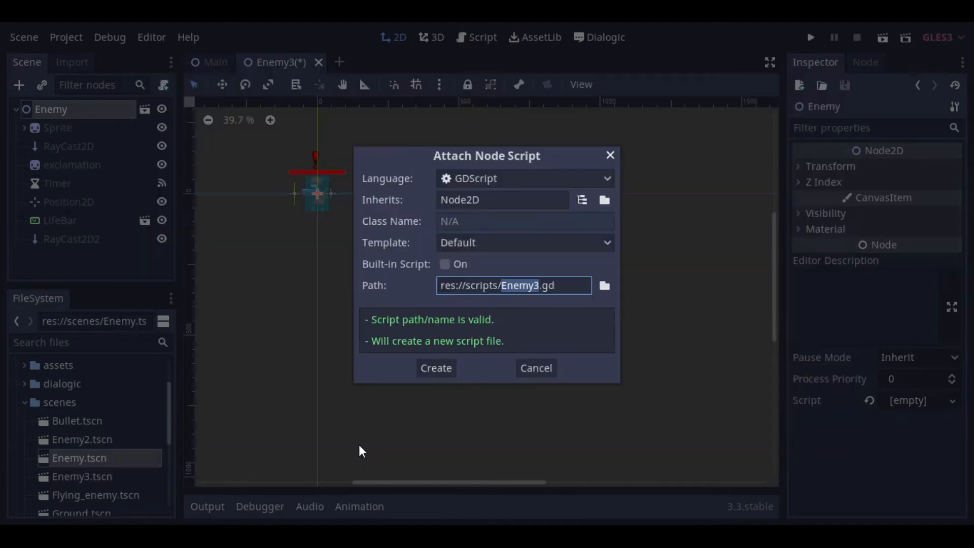
{"action": "left_click", "coordinate": [604, 286]}
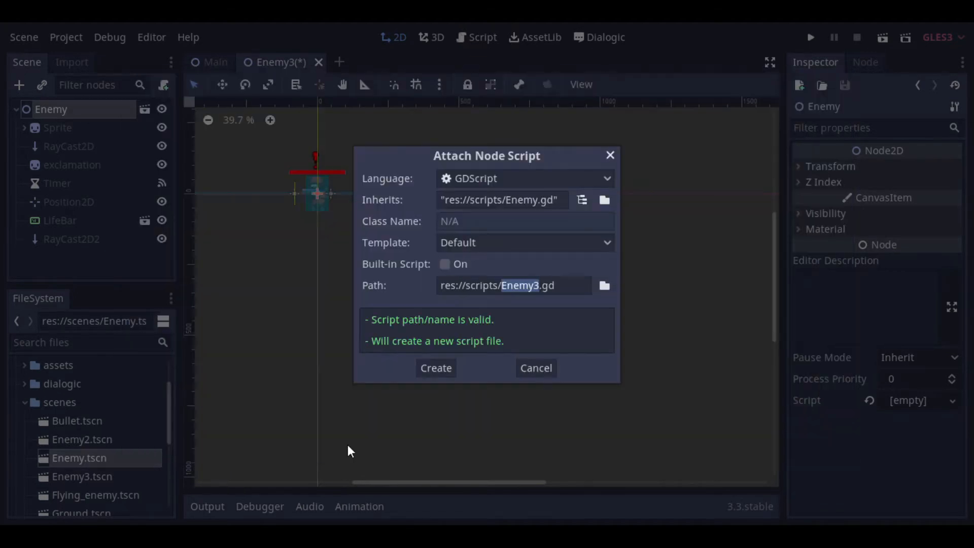
{"action": "left_click", "coordinate": [436, 368]}
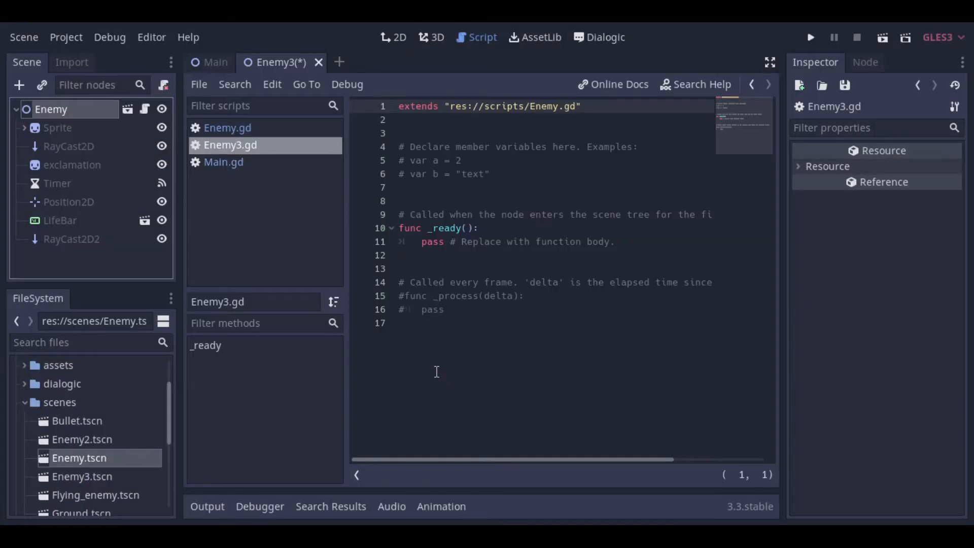
Add an 'if Globals.current_stage == 3:' branch to Main.gd, then switch to the Main scene
{"action": "left_click", "coordinate": [223, 162]}
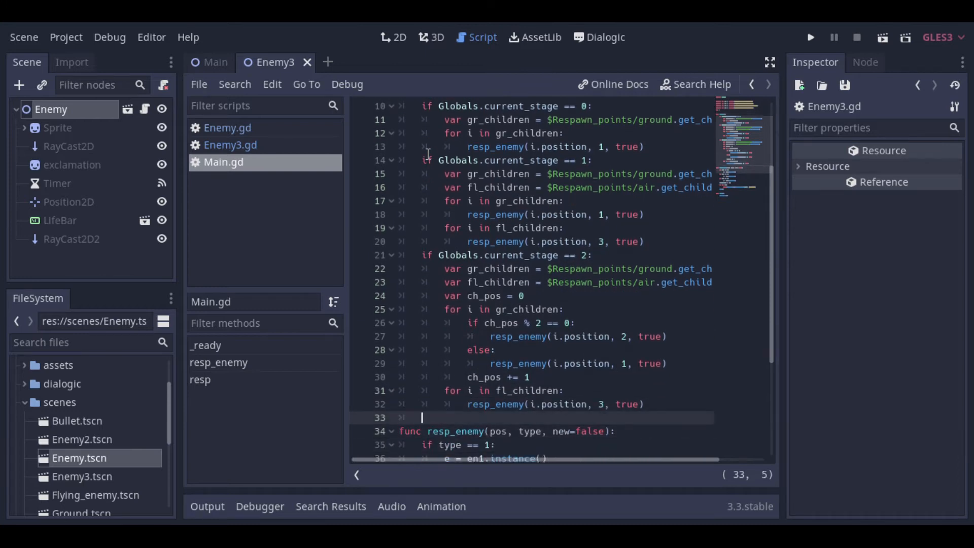
{"action": "type", "text": "if Globals"}
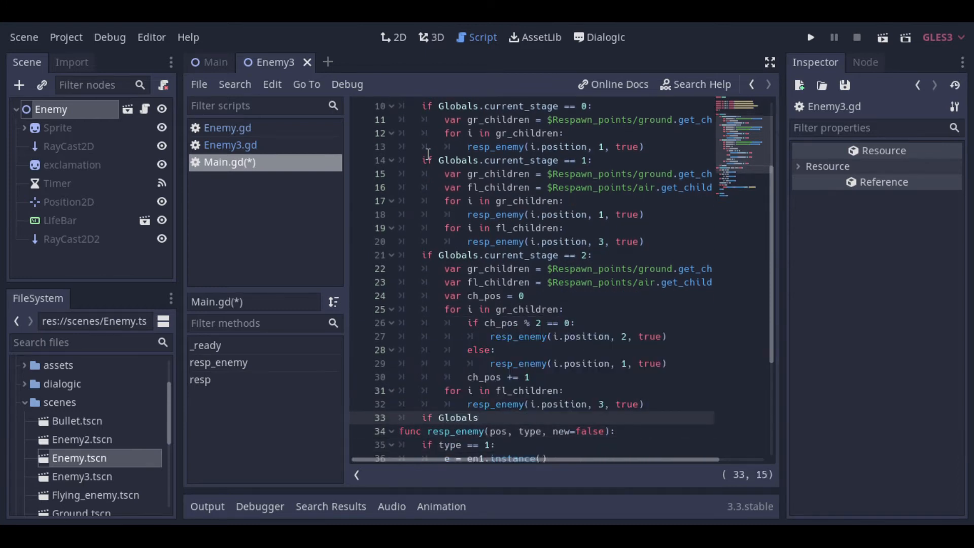
{"action": "type", "text": ".current_stage == 3:"}
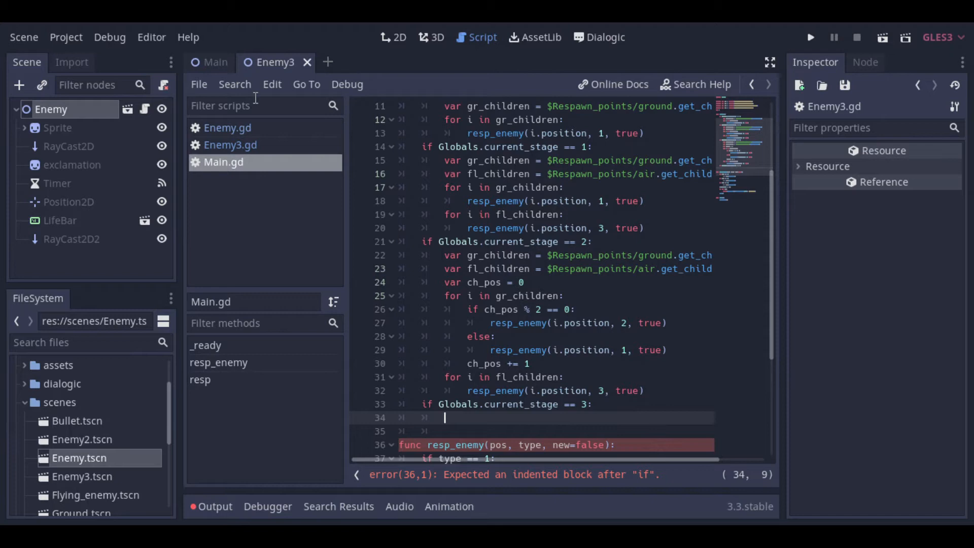
{"action": "left_click", "coordinate": [216, 63]}
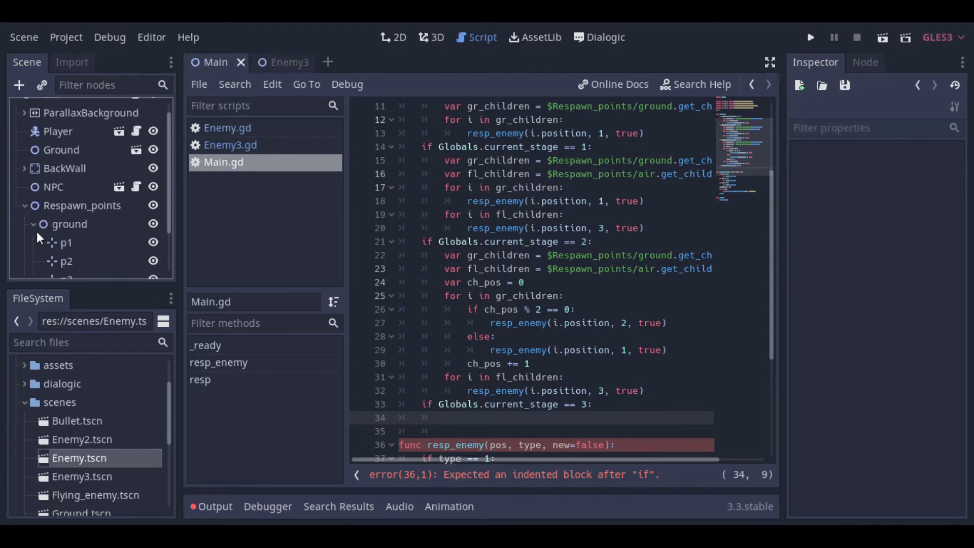
Under the stage-3 branch, call resp_enemy at $Respawn_points/ground/p4.position with type 3
{"action": "left_click", "coordinate": [394, 37]}
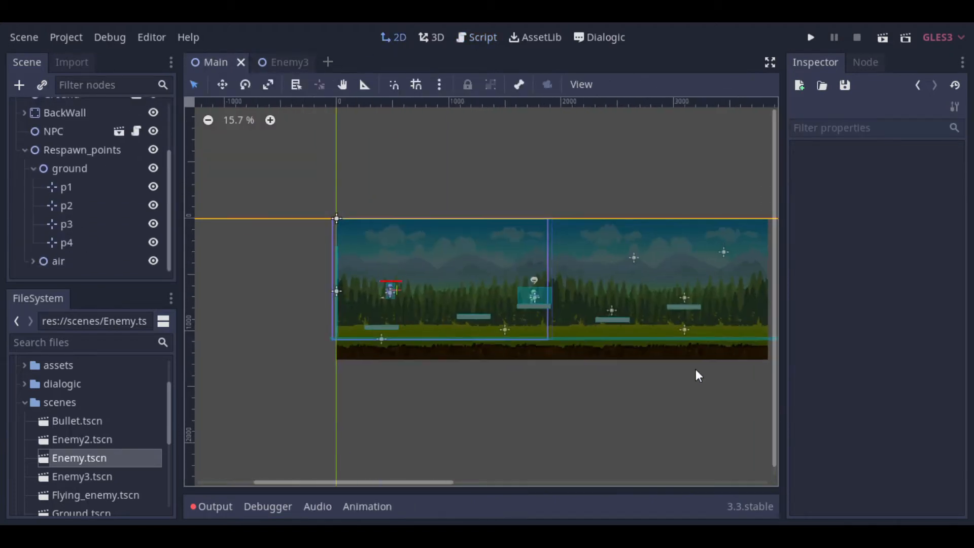
{"action": "left_click", "coordinate": [66, 242]}
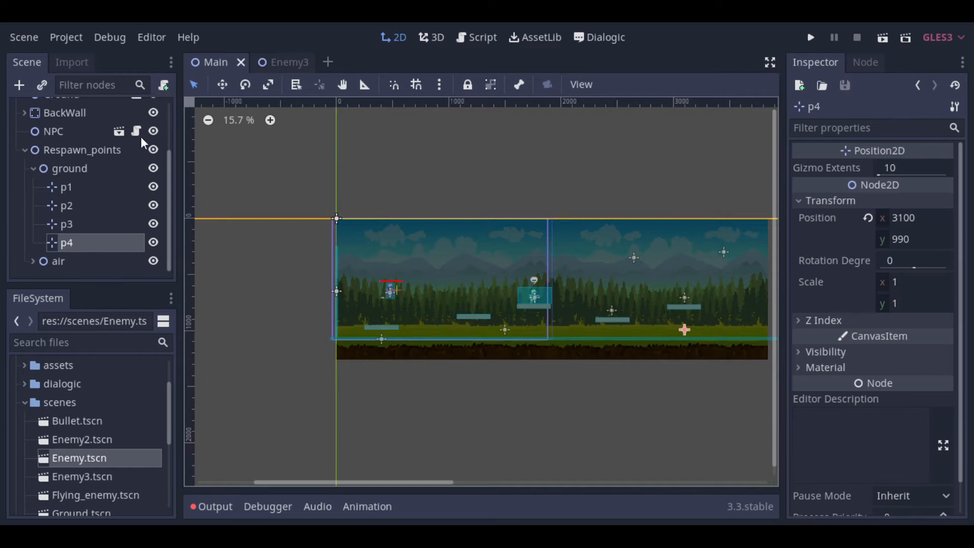
{"action": "left_click", "coordinate": [480, 38]}
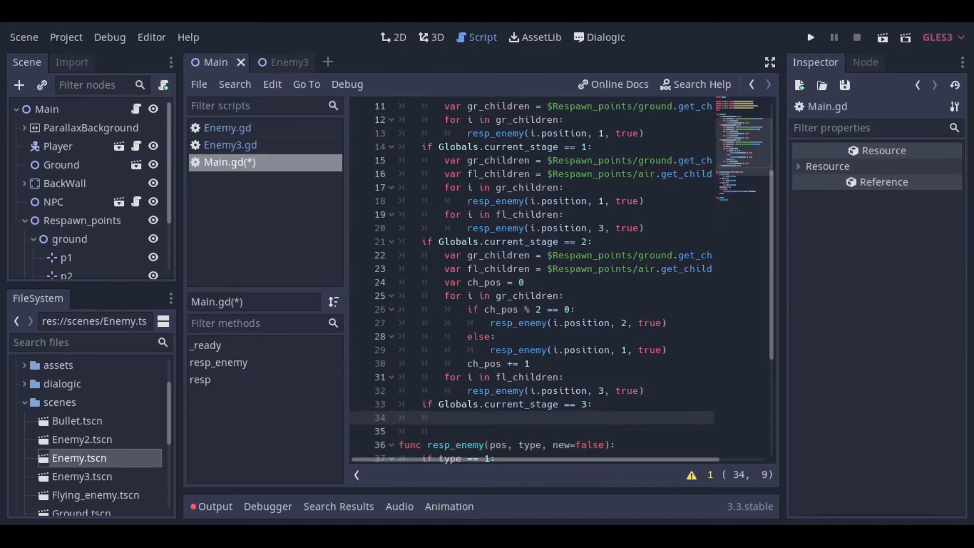
{"action": "type", "text": "resp_enemy(i.position, 3, true)"}
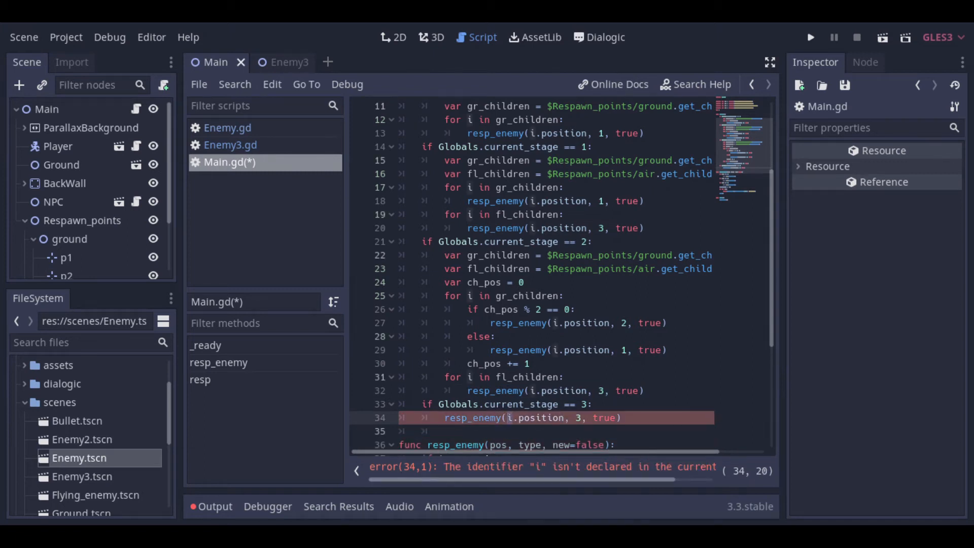
{"action": "type", "text": "$Respawn_points/ground/p4"}
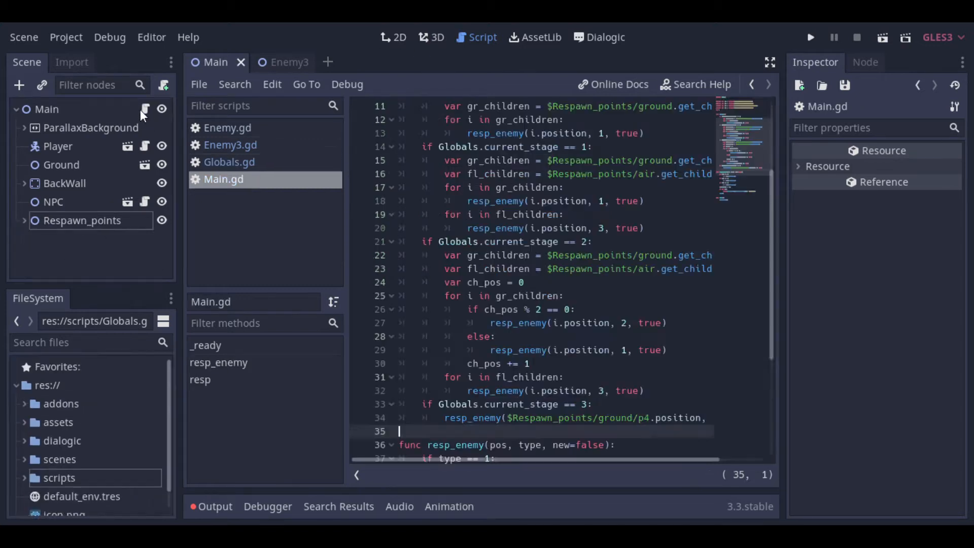
{"action": "scroll", "scroll_direction": "down", "scroll_amount": 3}
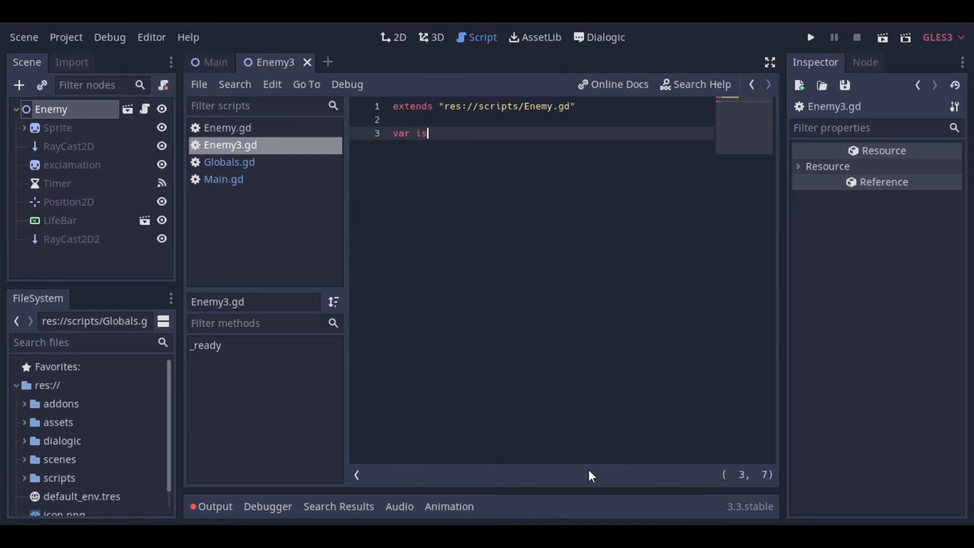
Declare is_walking_to_right, start_pos and walk_distance, and add walk_right/walk_left moving x by 5
{"action": "type", "text": "_valking_to_righ"}
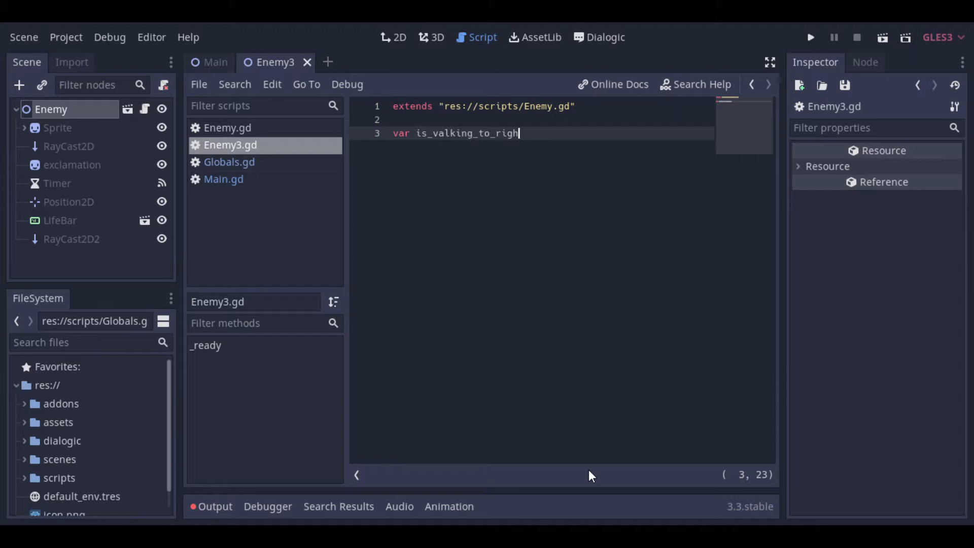
{"action": "type", "text": "t = false"}
{"action": "type", "text": "var"}
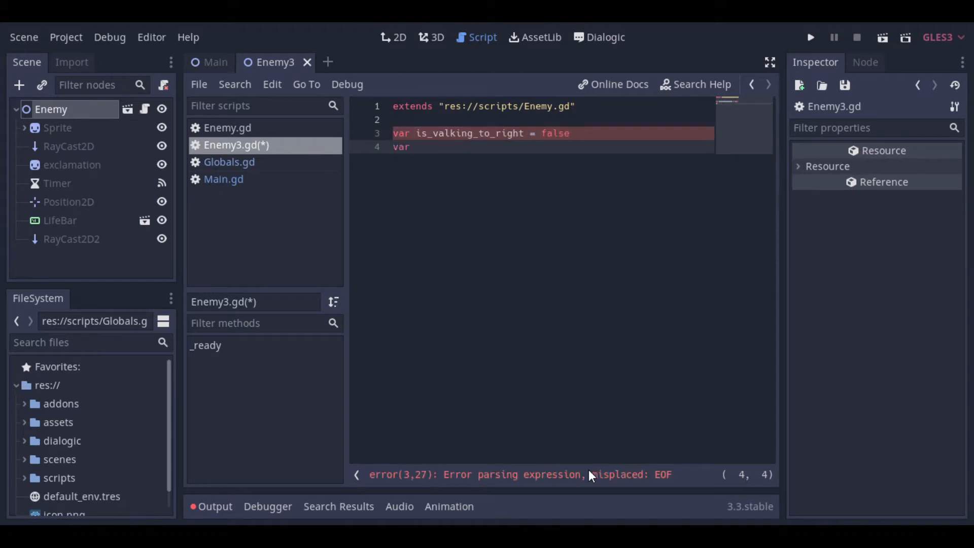
{"action": "type", "text": "start_pos = 0"}
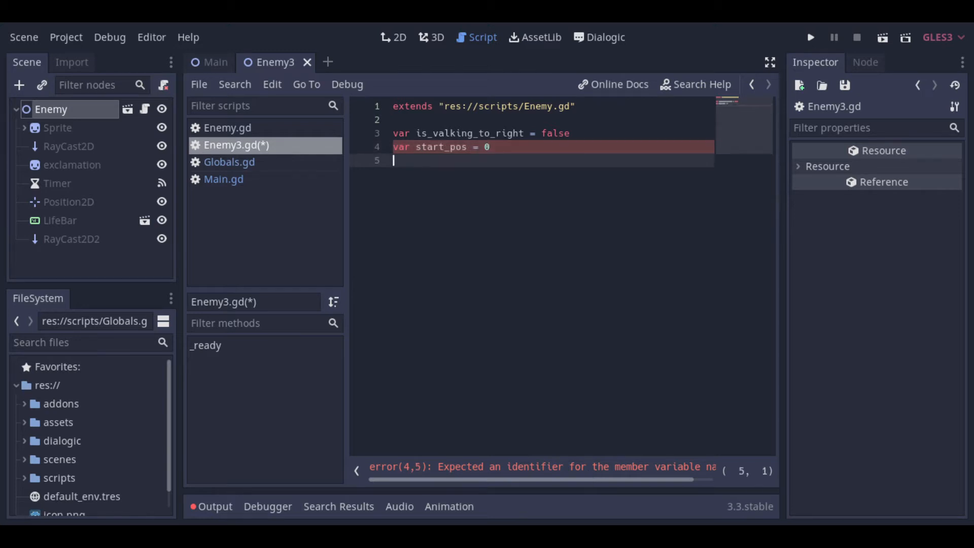
{"action": "type", "text": "var walk_distance = 400"}
{"action": "type", "text": "func"}
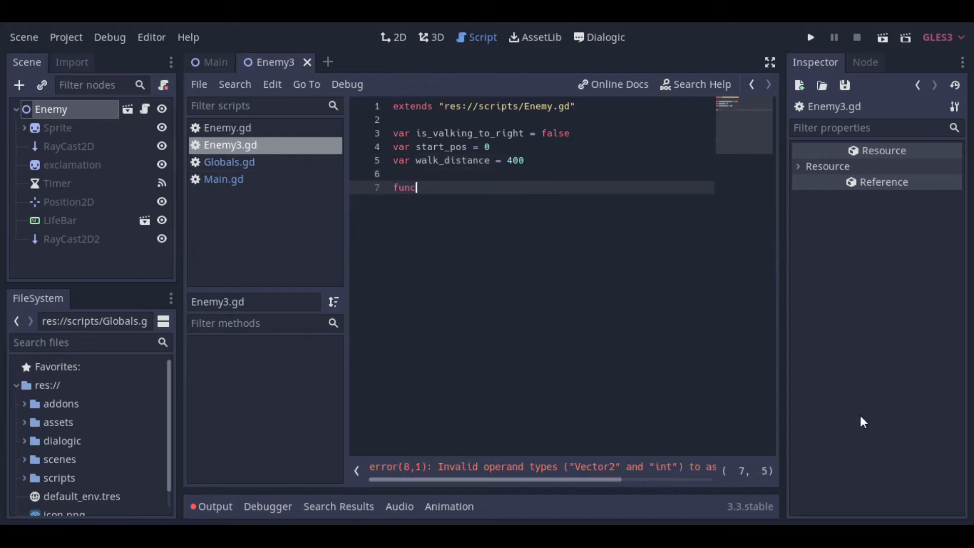
{"action": "type", "text": "walk_right"}
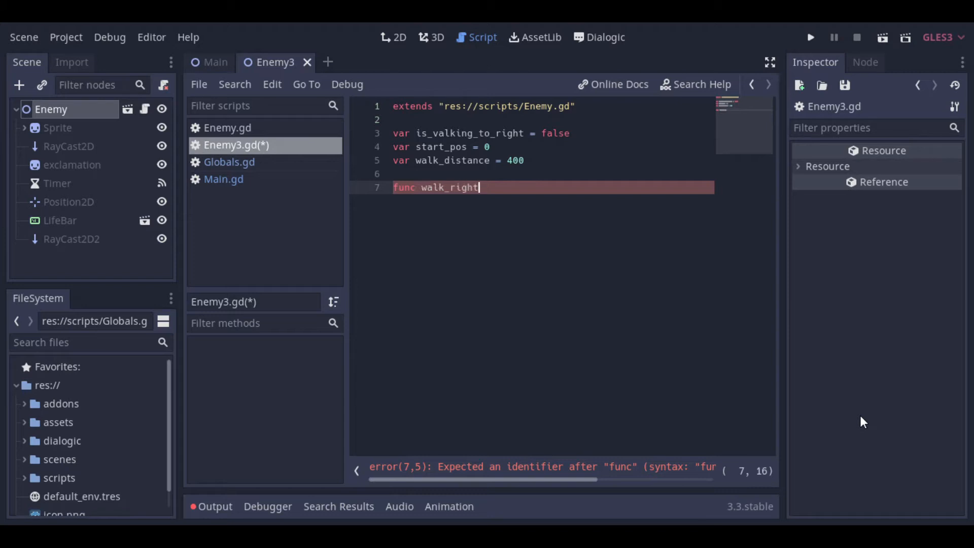
{"action": "type", "text": "():"}
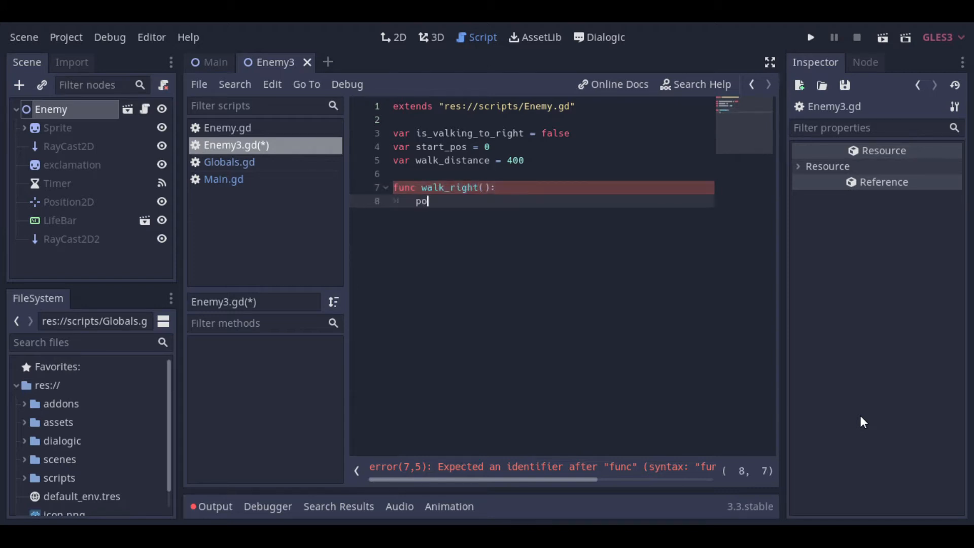
{"action": "type", "text": "sition.x +="}
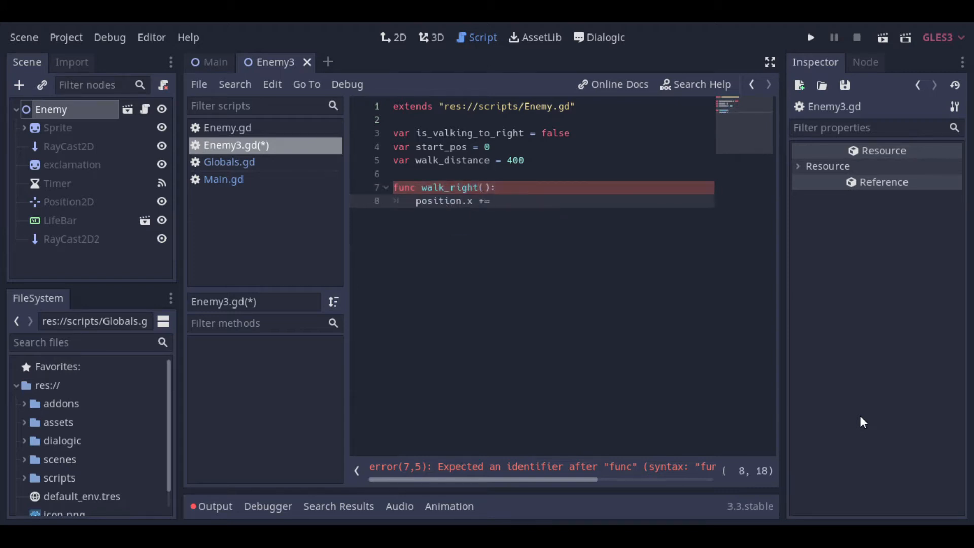
{"action": "type", "text": "5"}
{"action": "type", "text": "position.x -= 5"}
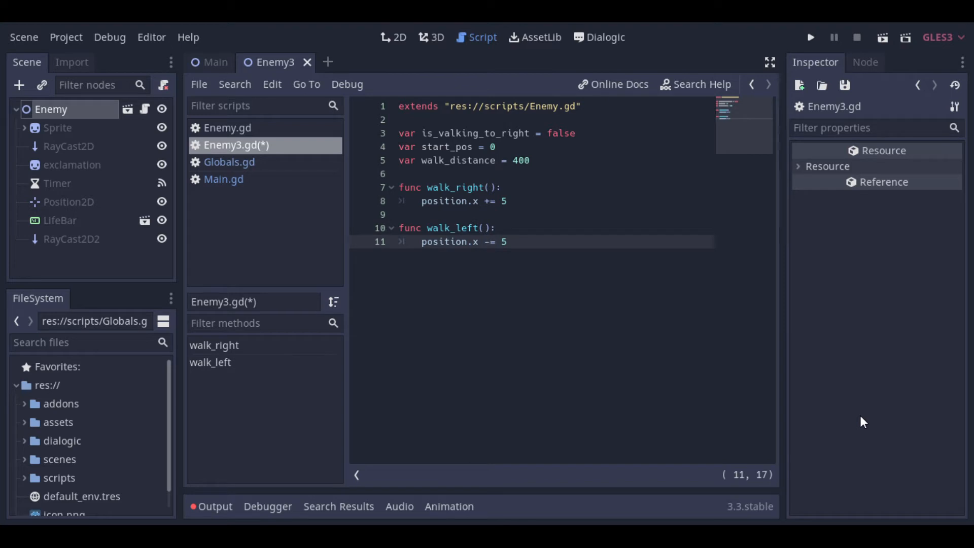
{"action": "key", "text": "ctrl+s"}
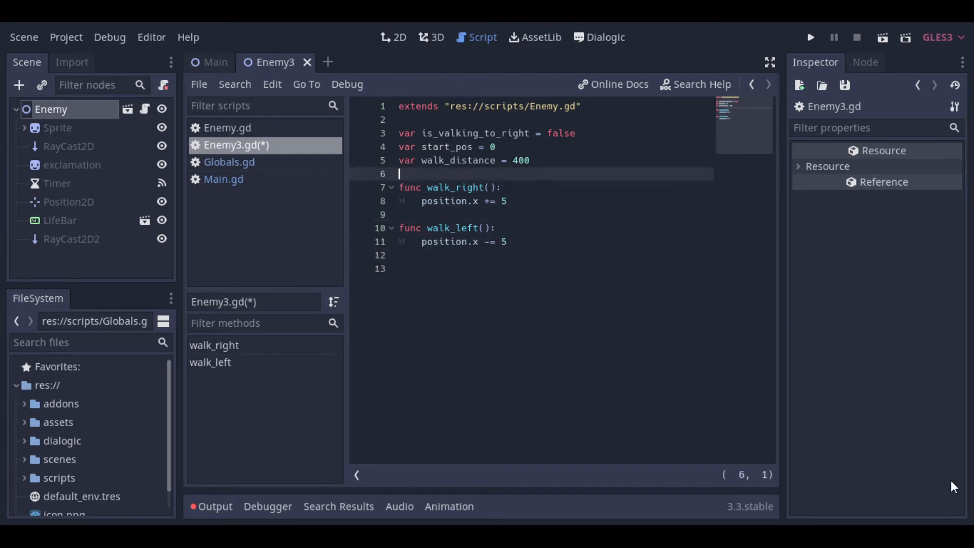
Start walk(): past start_pos + walk_distance, set is_walking_to_right to false
{"action": "type", "text": "func walk():"}
{"action": "type", "text": "if"}
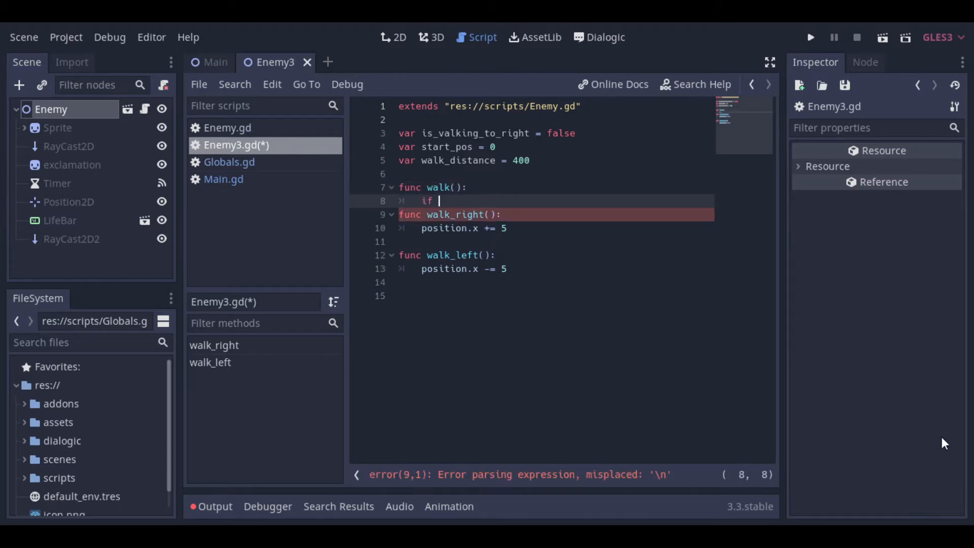
{"action": "type", "text": "position.x > s"}
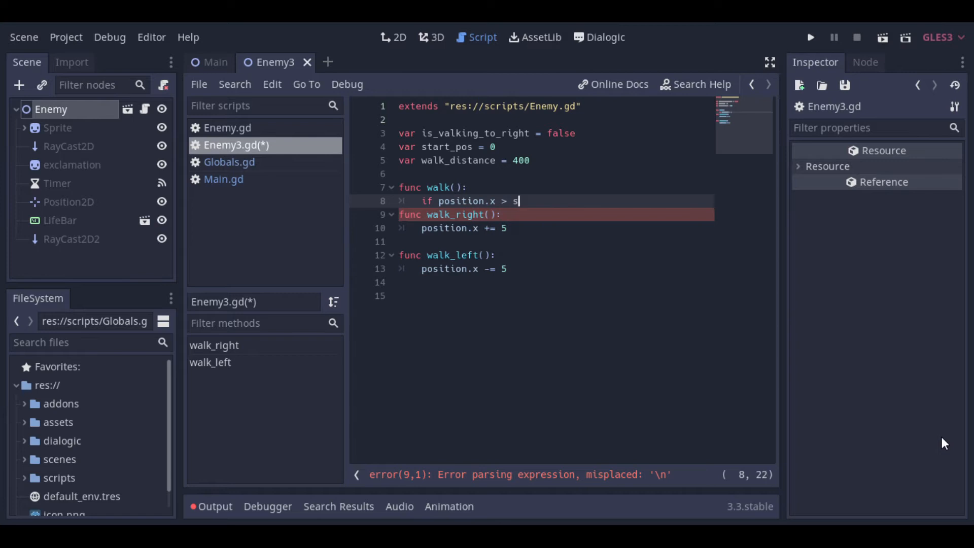
{"action": "type", "text": "tart_pos +"}
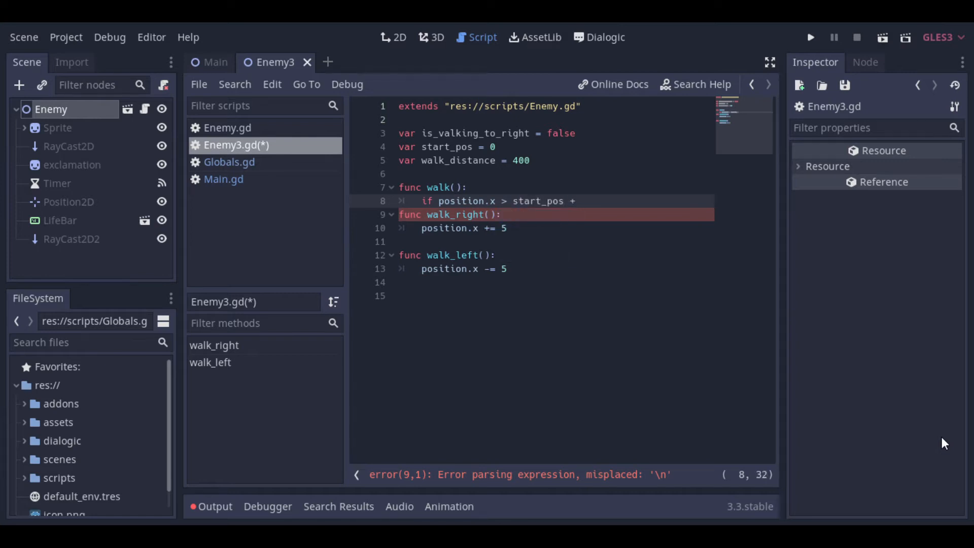
{"action": "type", "text": "walk_distance"}
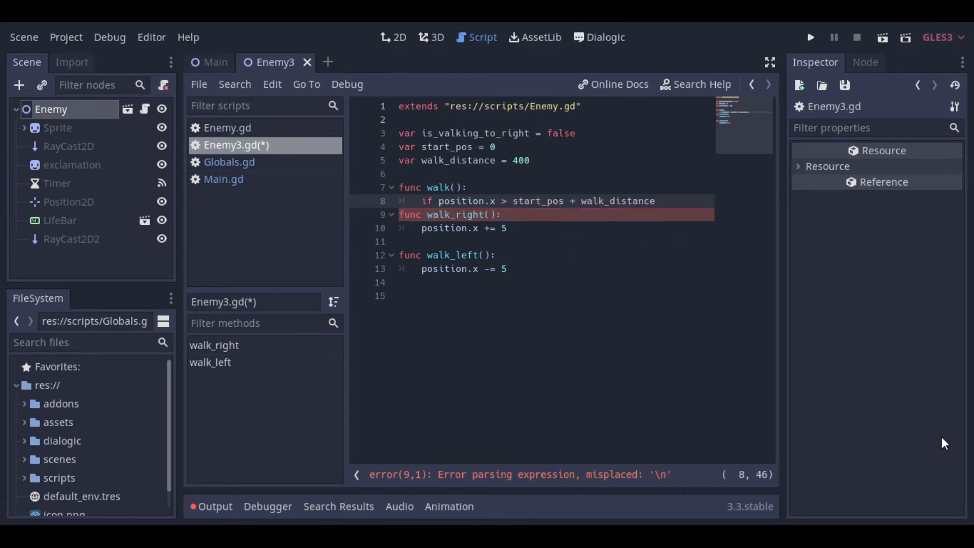
{"action": "type", "text": ":"}
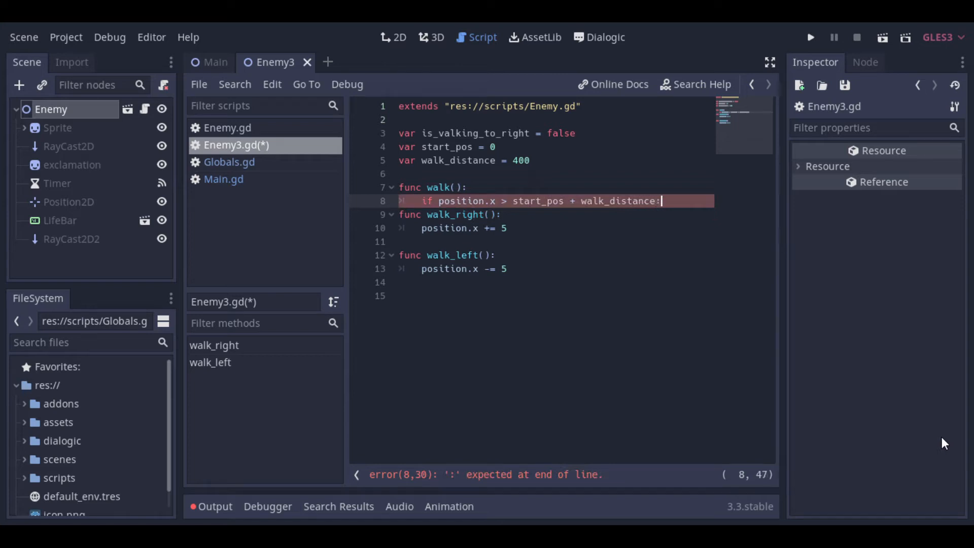
{"action": "key", "text": "Enter"}
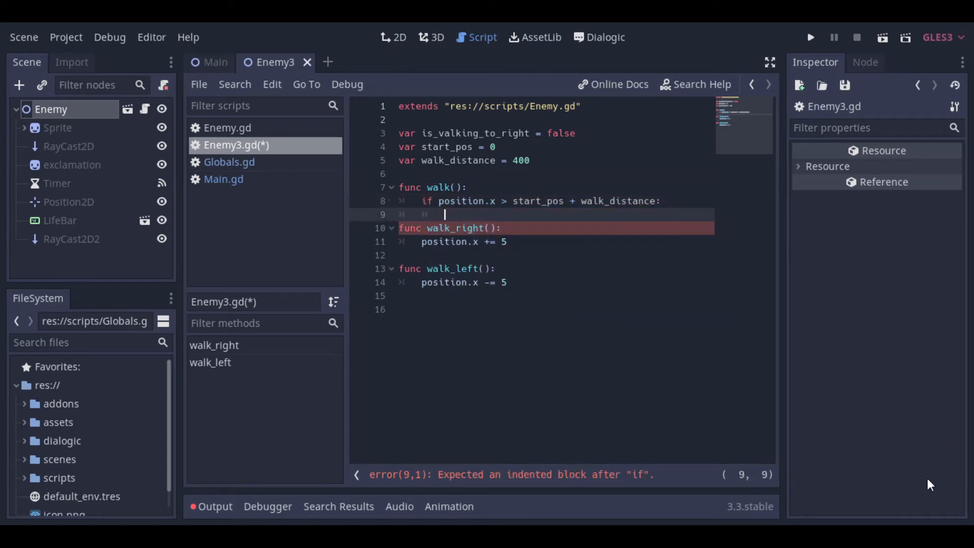
{"action": "type", "text": "is_walk"}
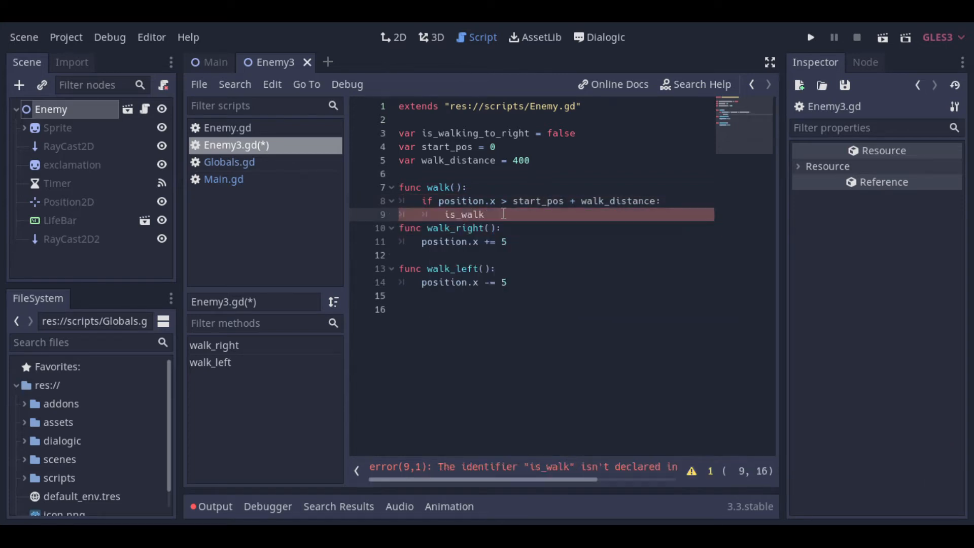
{"action": "type", "text": "ing_to_right ="}
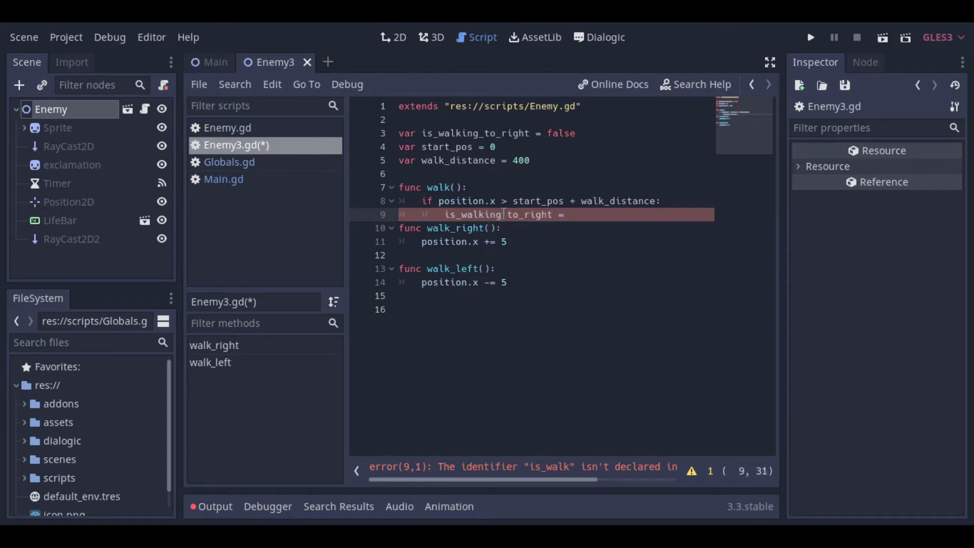
{"action": "type", "text": "false"}
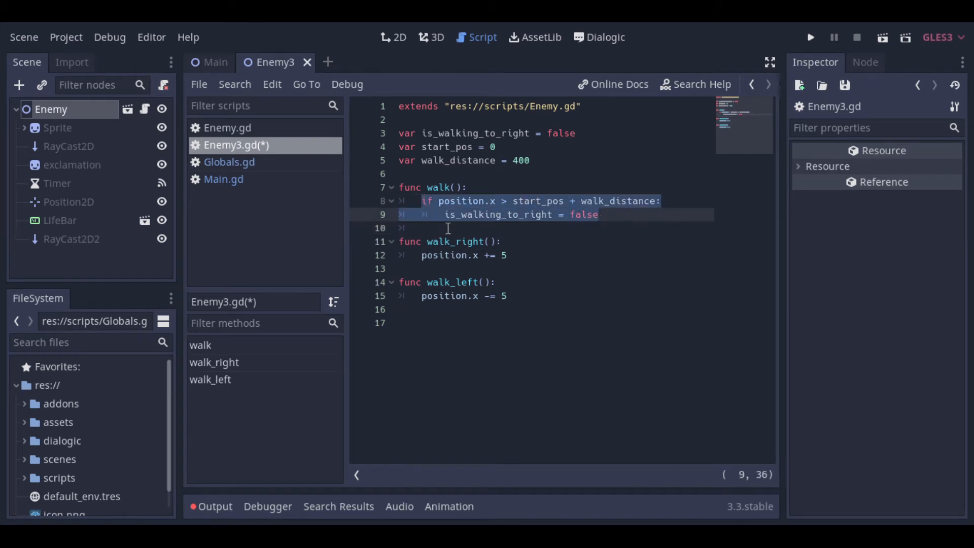
Add the start_pos - walk_distance check and call walk_right() or walk_left() by direction
{"action": "type", "text": "if position.x < start_pos + walk_distance:"}
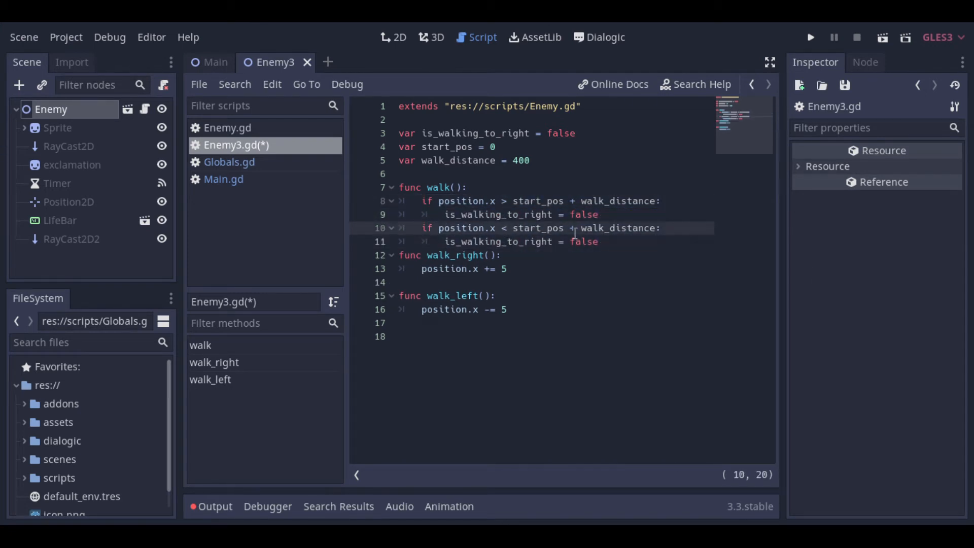
{"action": "left_click", "coordinate": [570, 241]}
{"action": "type", "text": "tru"}
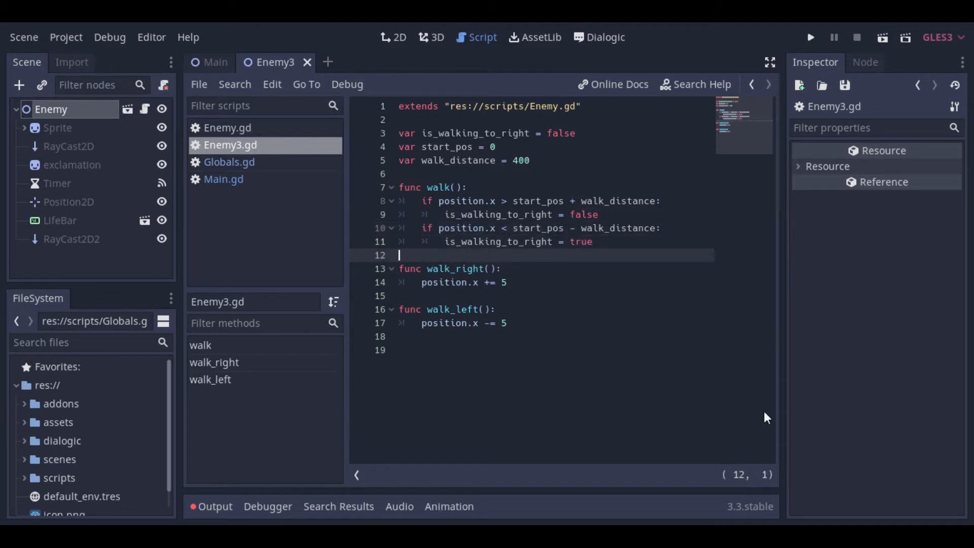
{"action": "type", "text": "if"}
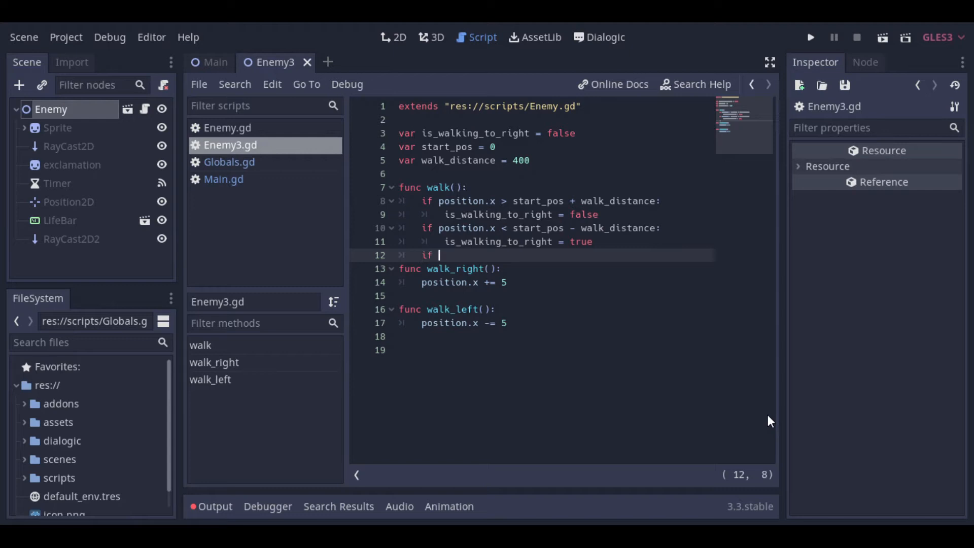
{"action": "type", "text": "is_walking_to_right:"}
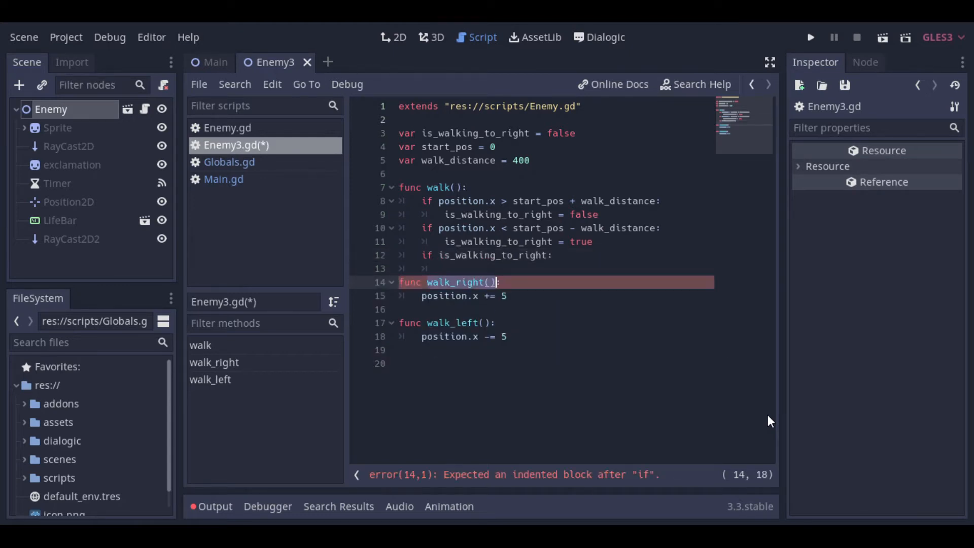
{"action": "type", "text": "walk_right()"}
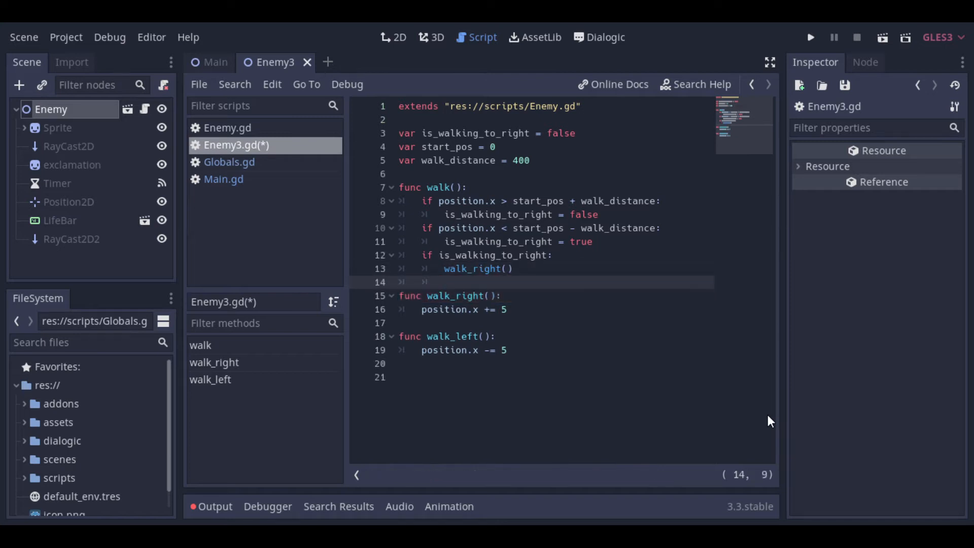
{"action": "type", "text": "else:"}
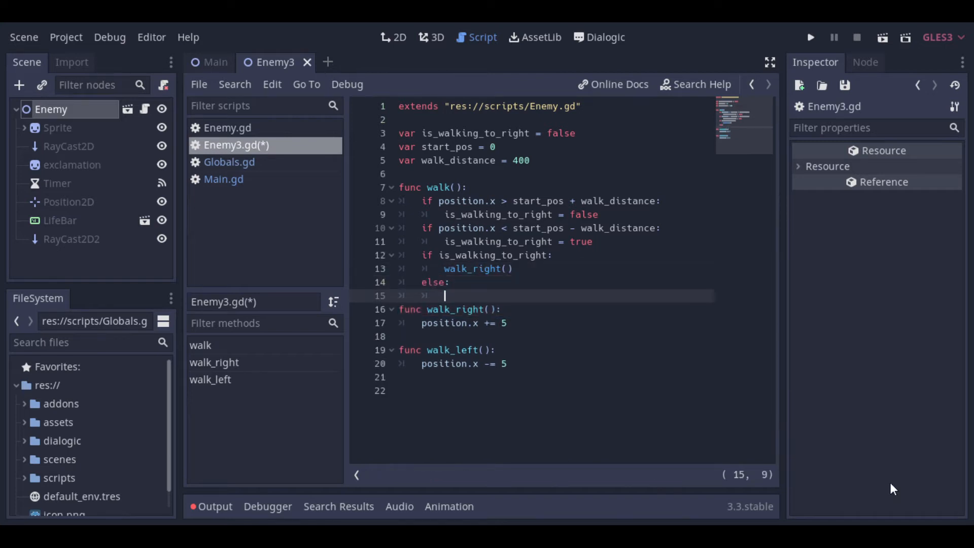
{"action": "type", "text": "walk_left()"}
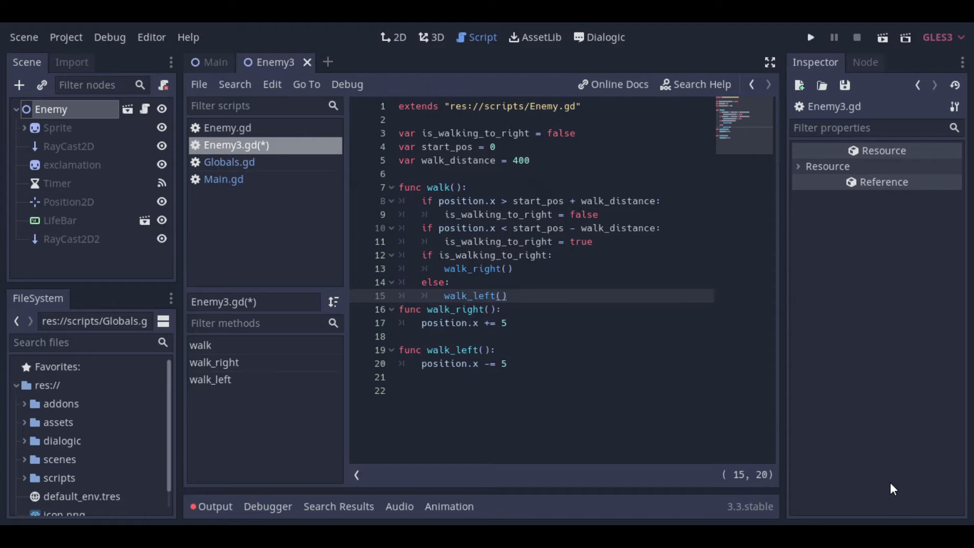
{"action": "key", "text": "Return"}
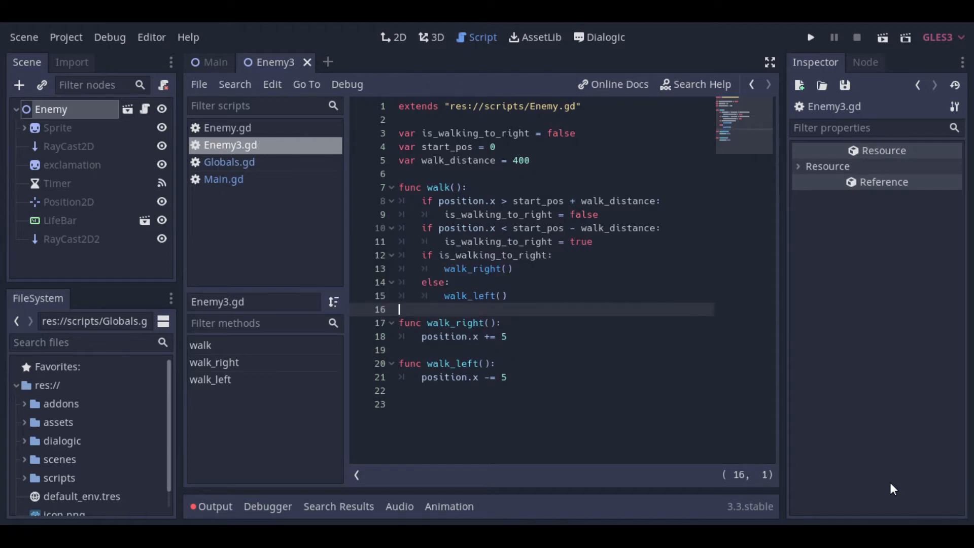
In Enemy.gd declare is_shooting = false, true in both raycast branches, false in else
{"action": "left_click", "coordinate": [228, 128]}
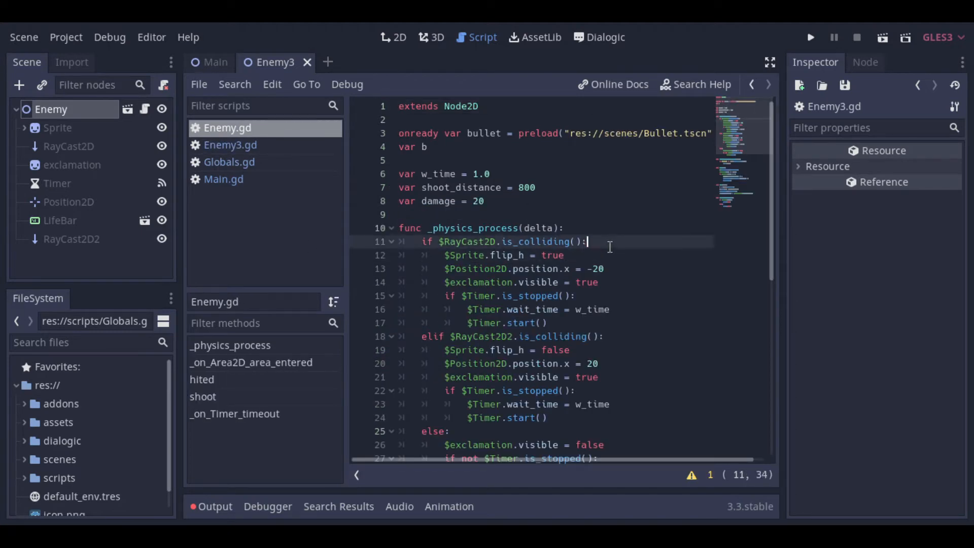
{"action": "type", "text": "var is_s"}
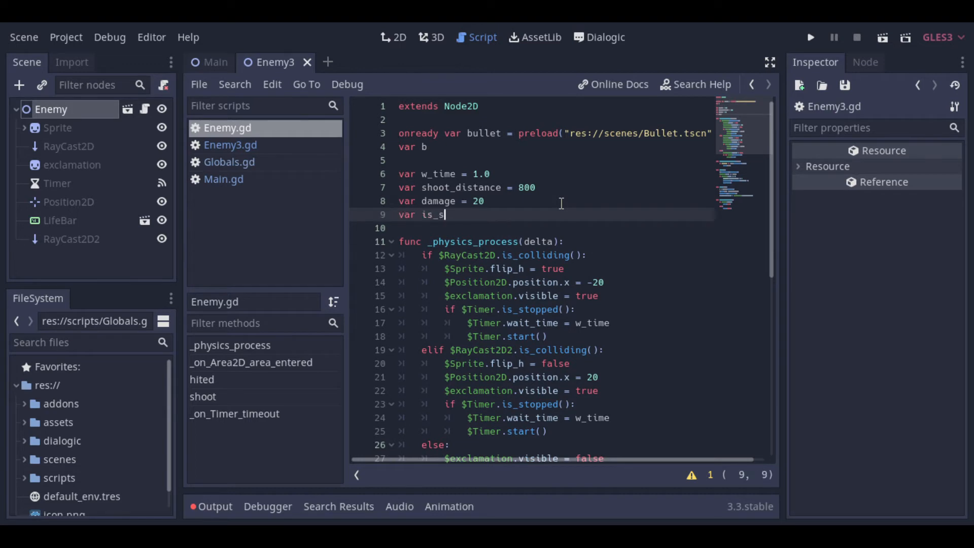
{"action": "type", "text": "hooting = false"}
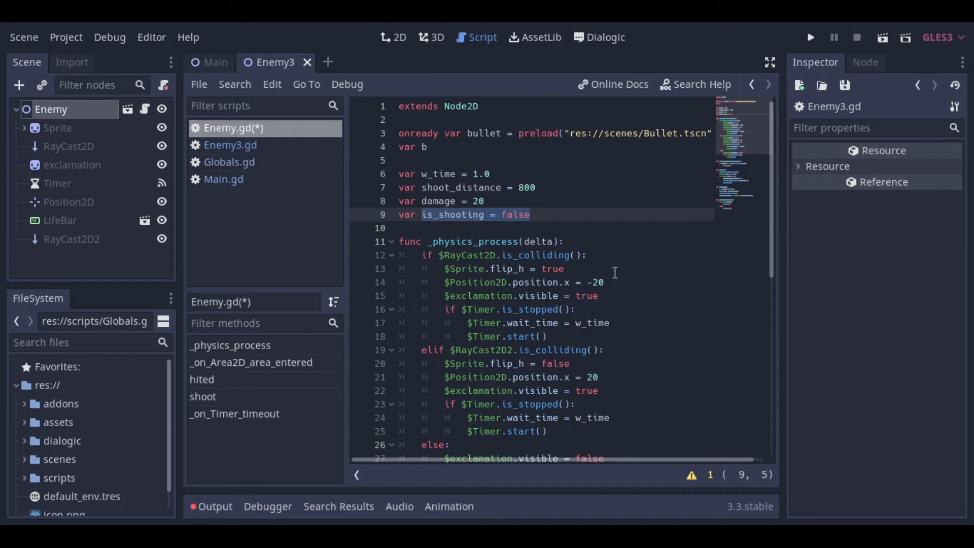
{"action": "type", "text": "is_shooting = true"}
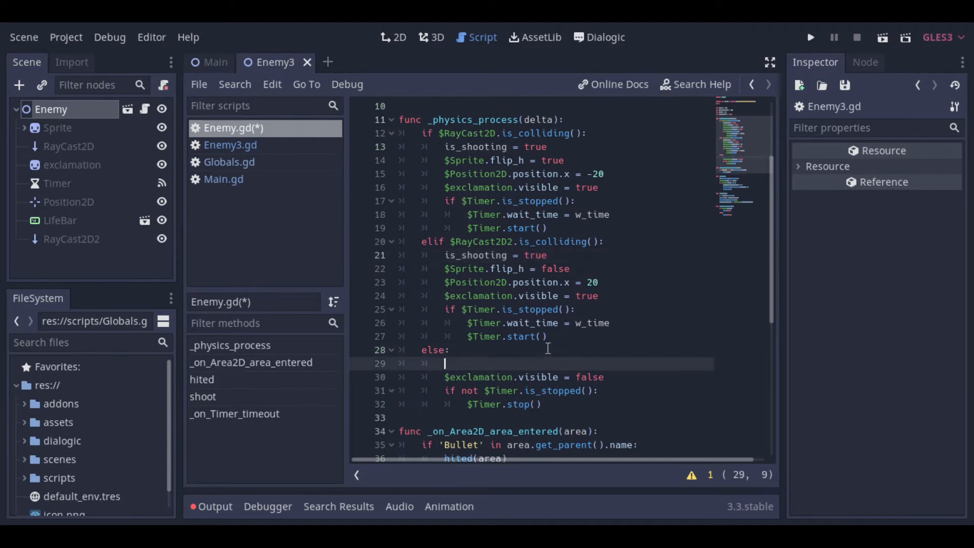
{"action": "type", "text": "is_shooting = false"}
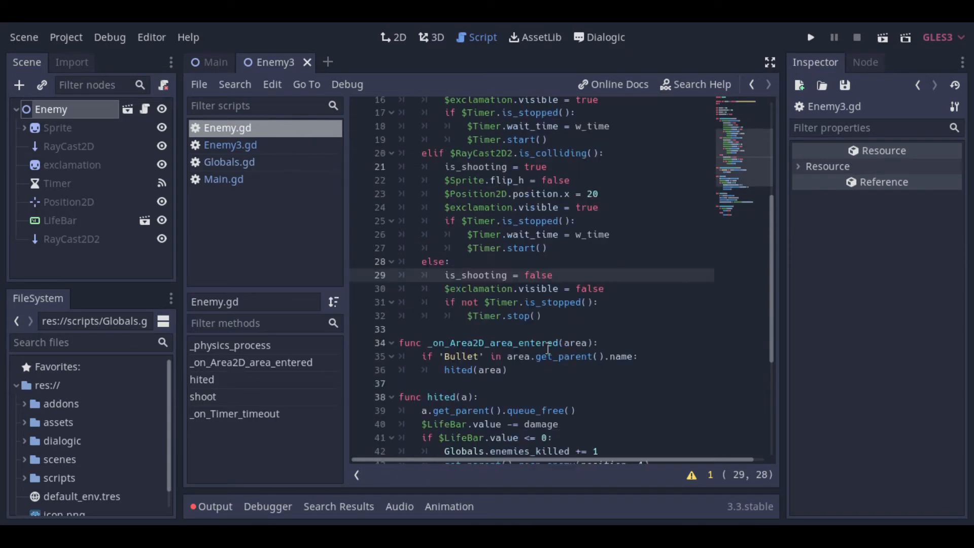
{"action": "left_click", "coordinate": [231, 145]}
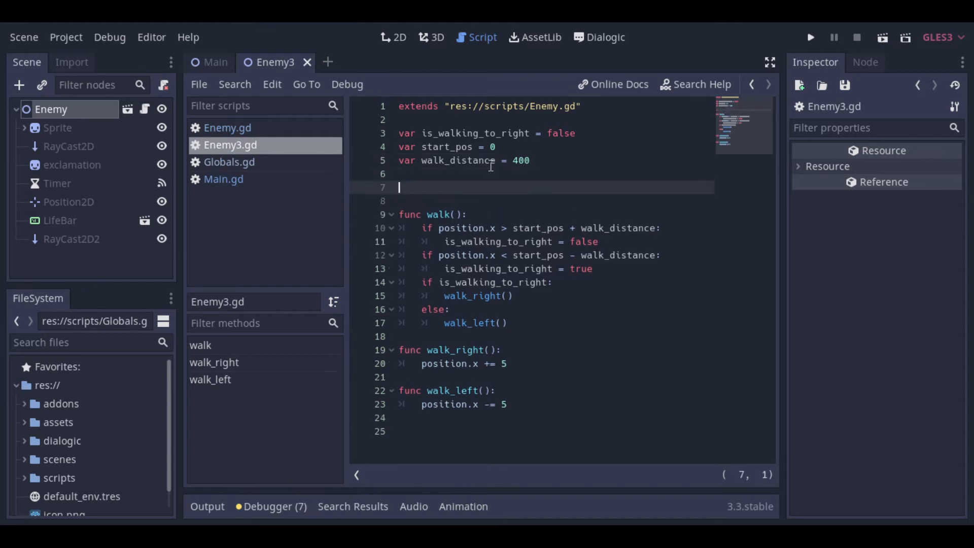
Add _ready() setting start_pos = position.x and _physics_process(delta) calling walk()
{"action": "type", "text": "func _ready():"}
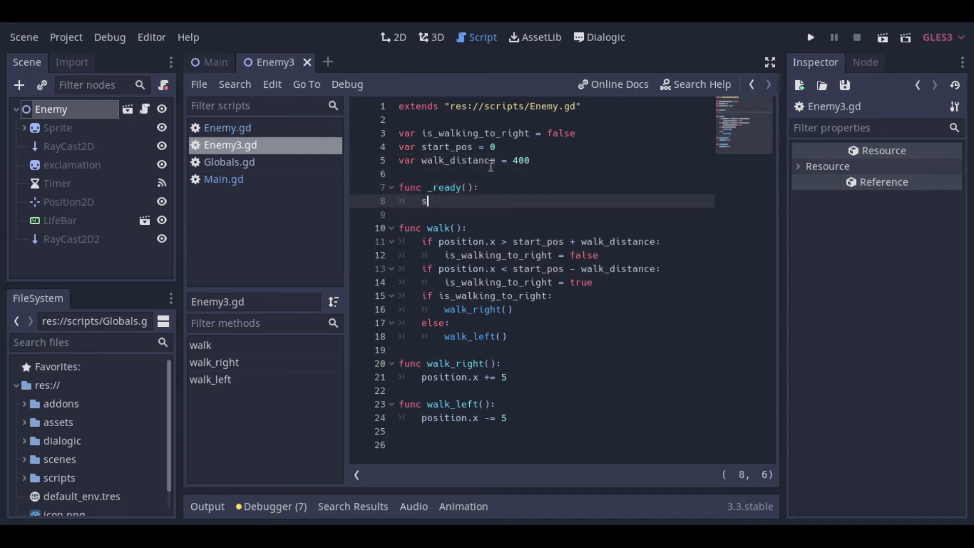
{"action": "type", "text": "tart_pos = position.x"}
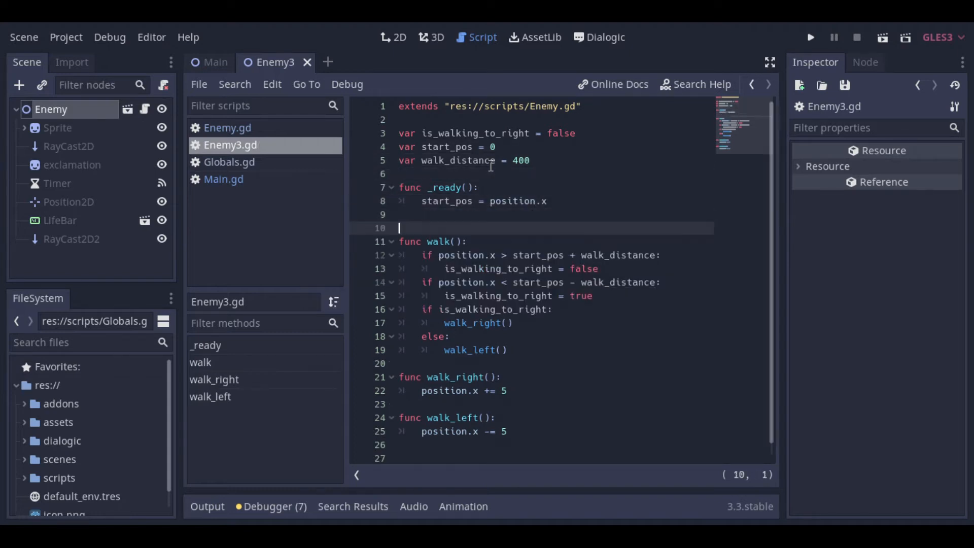
{"action": "type", "text": "func _physics_process(delta):"}
{"action": "type", "text": "walk()"}
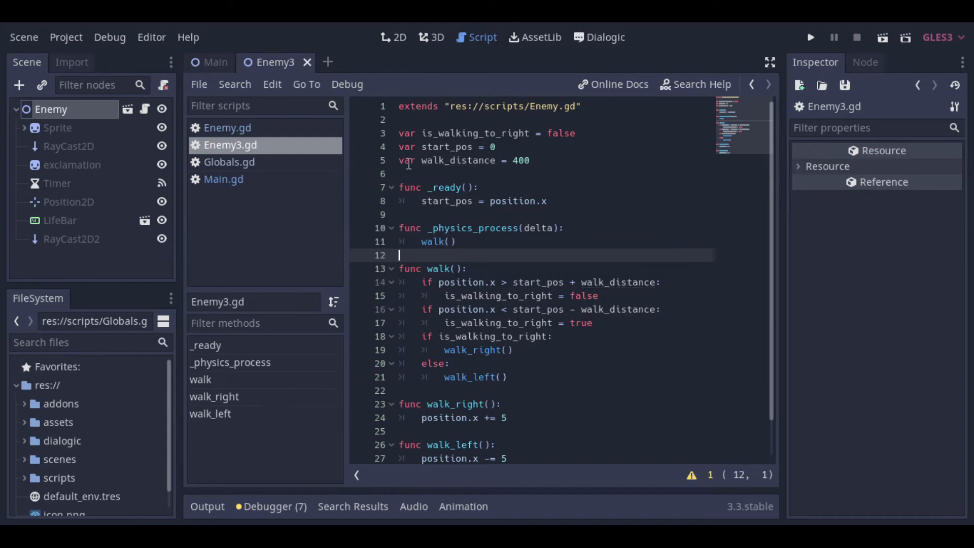
{"action": "left_click", "coordinate": [223, 179]}
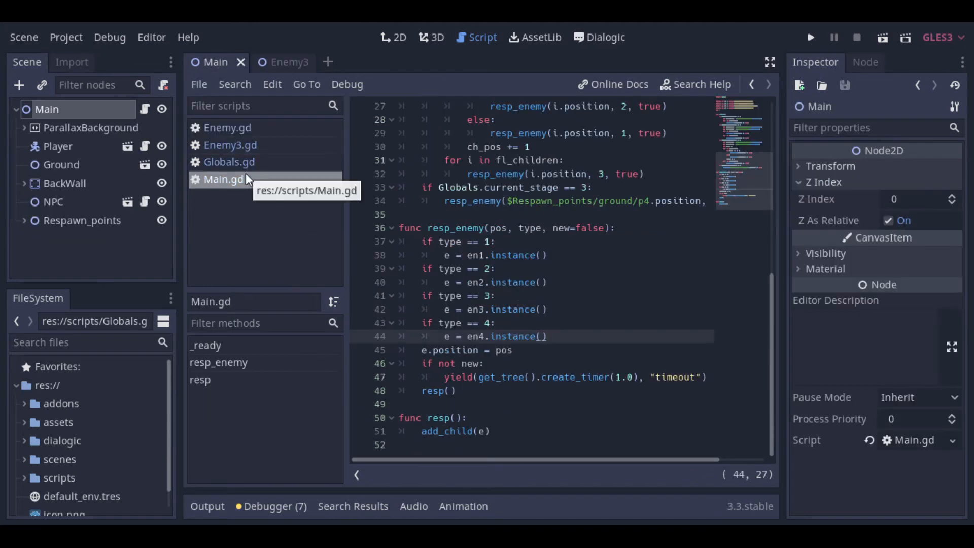
Test-run the game, stop it, and return to the Enemy3 scene
{"action": "left_click", "coordinate": [393, 37]}
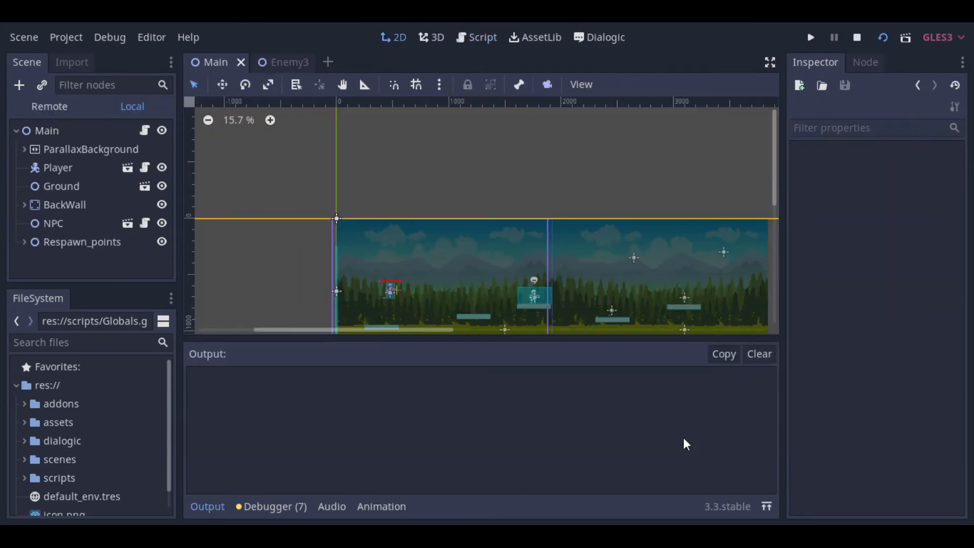
{"action": "left_click", "coordinate": [812, 37]}
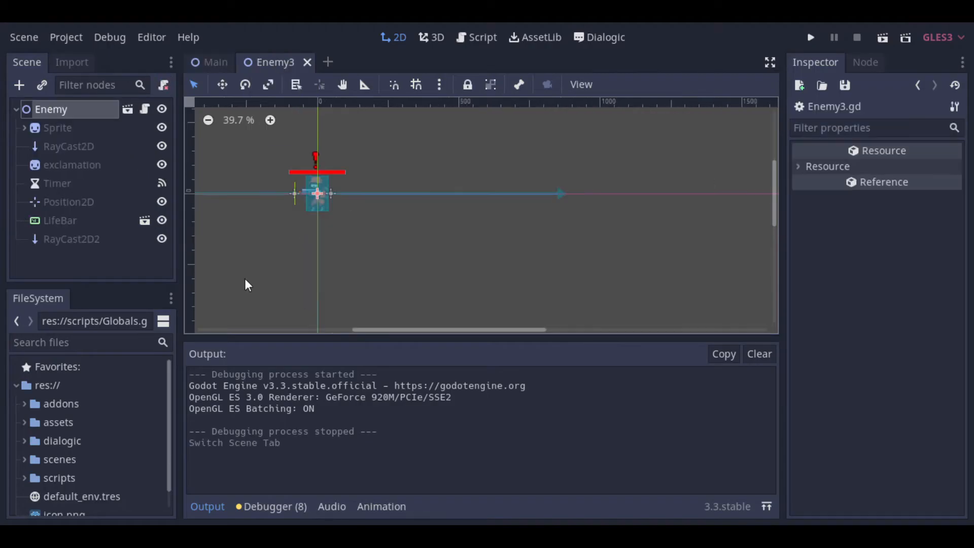
Add an AnimatedSprite child under the Enemy root and hide the original Sprite
{"action": "right_click", "coordinate": [49, 109]}
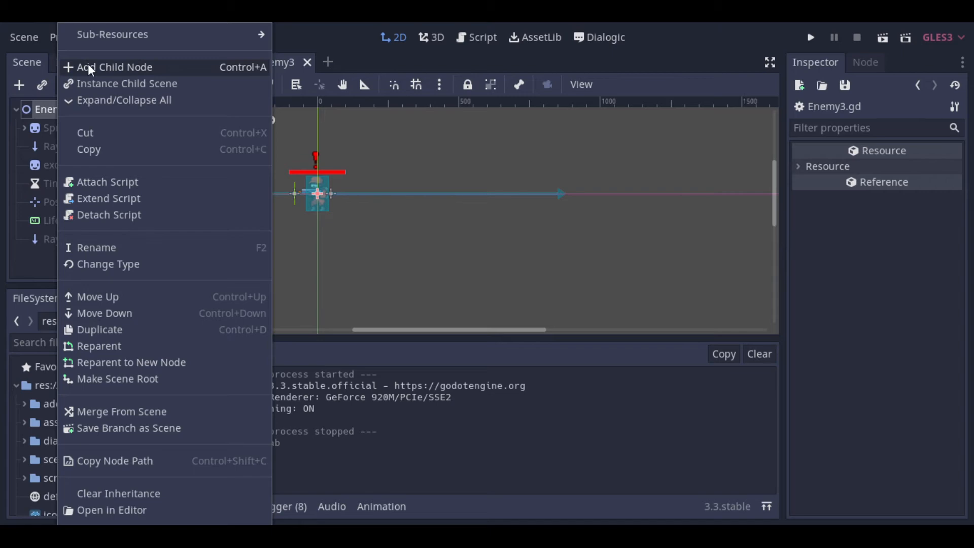
{"action": "left_click", "coordinate": [115, 67]}
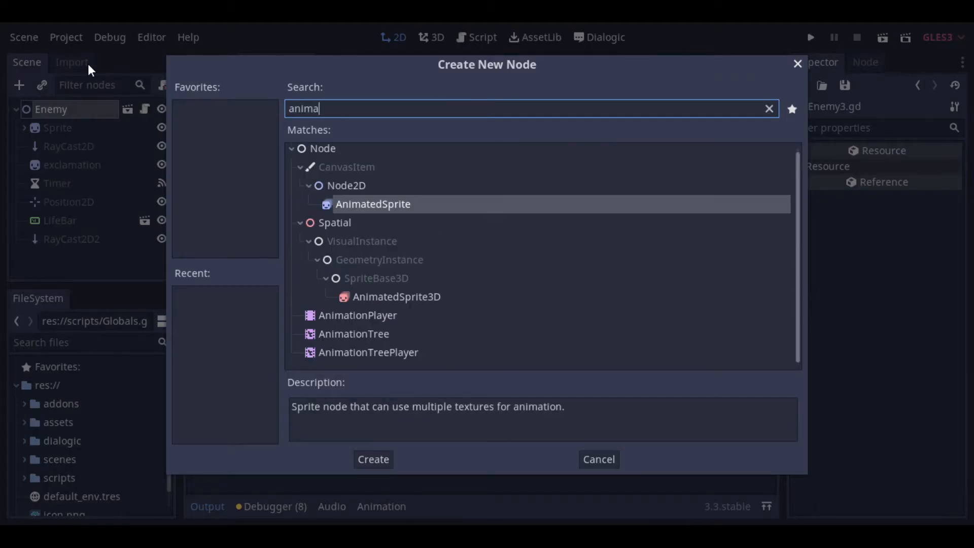
{"action": "left_click", "coordinate": [373, 459]}
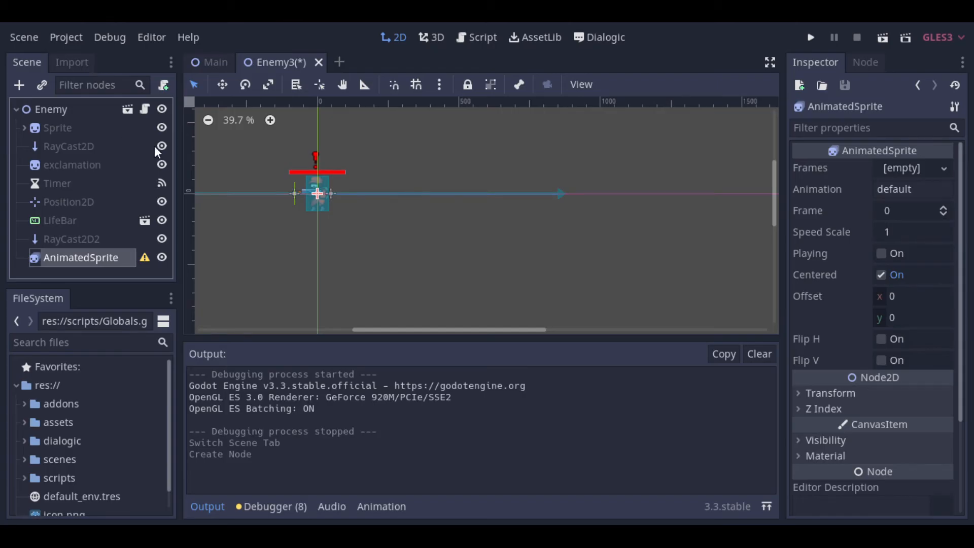
{"action": "left_click", "coordinate": [161, 128]}
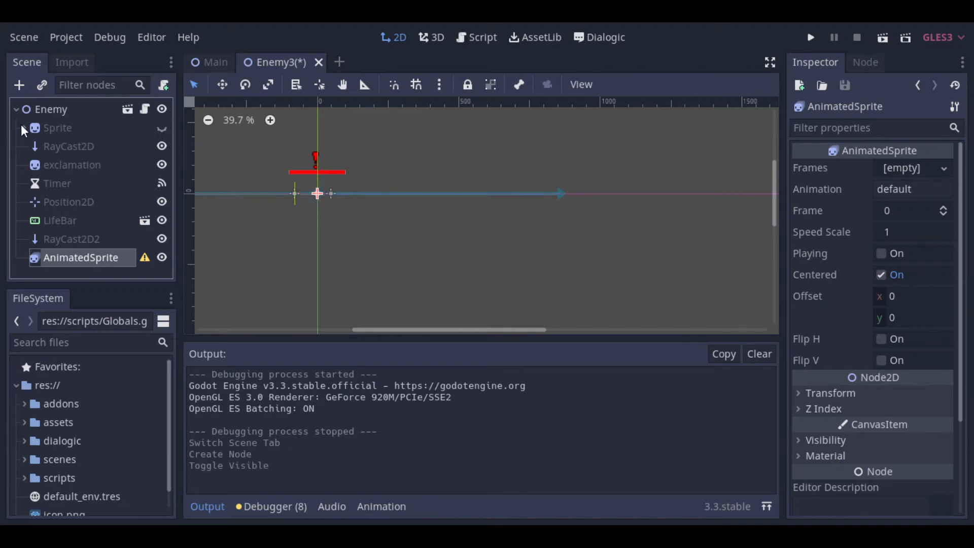
{"action": "left_click", "coordinate": [23, 129]}
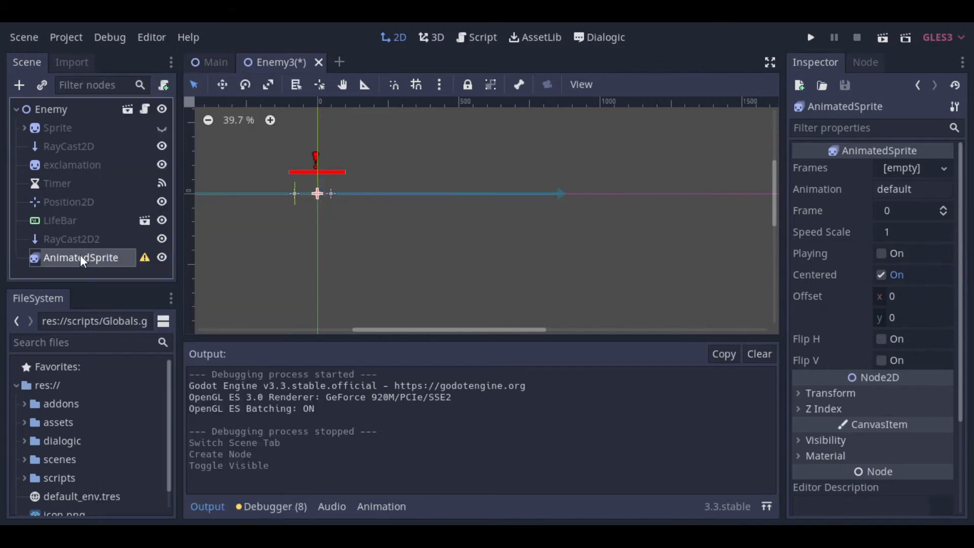
Give the AnimatedSprite SpriteFrames with TeamGunner Red Gunner_Red_Run.png and enable Playing
{"action": "left_click", "coordinate": [912, 168]}
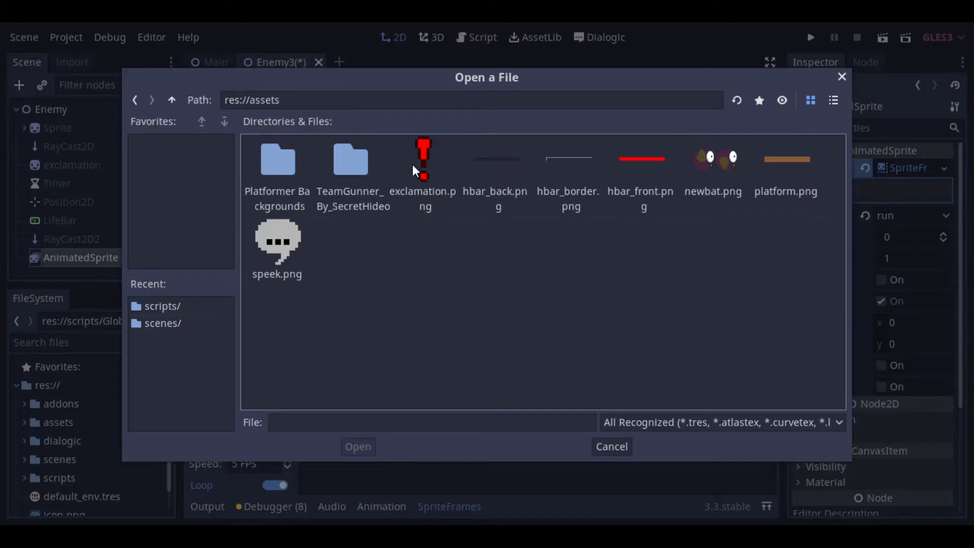
{"action": "double_click", "coordinate": [350, 160]}
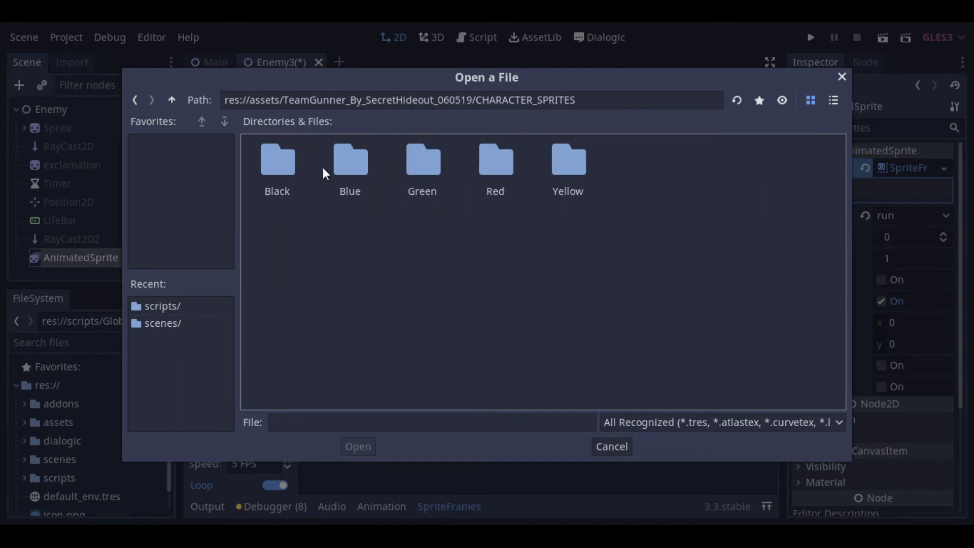
{"action": "double_click", "coordinate": [496, 160]}
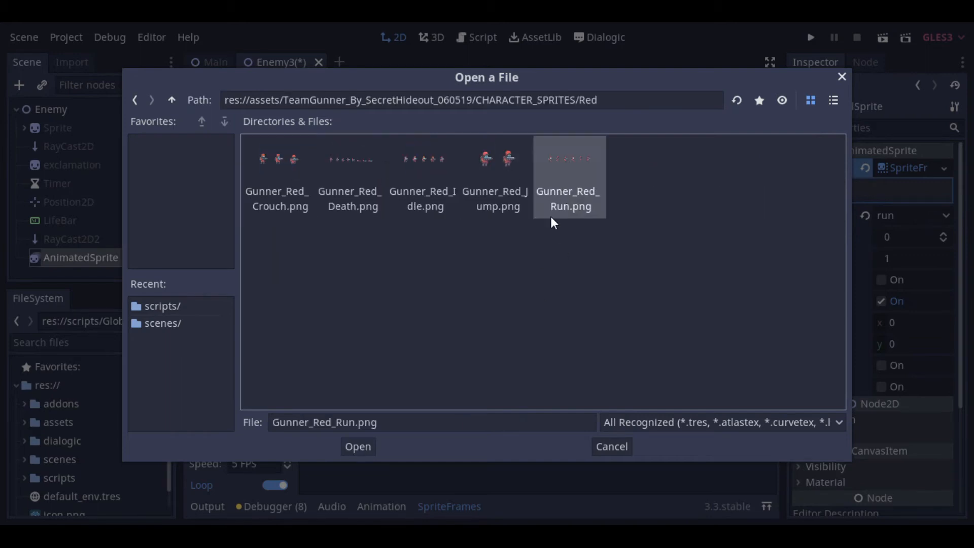
{"action": "left_click", "coordinate": [358, 447]}
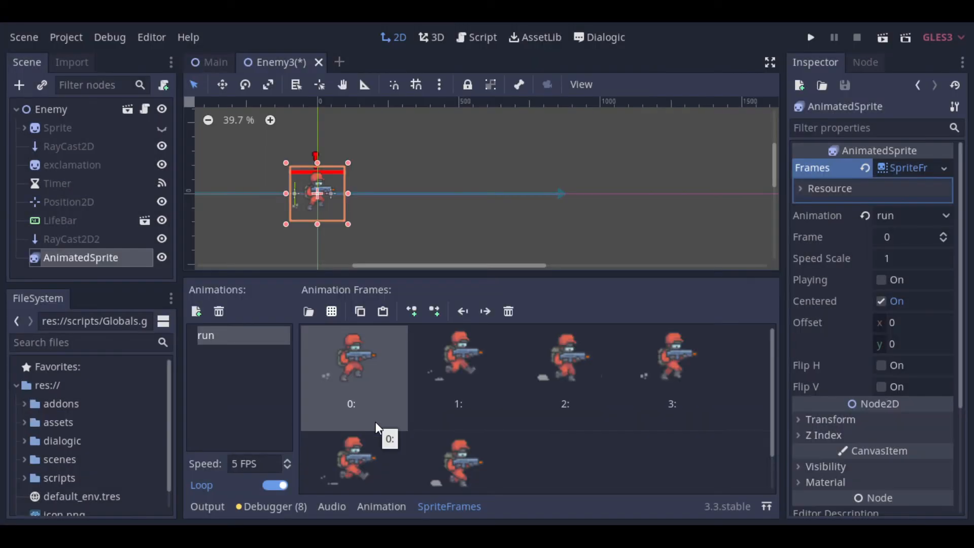
{"action": "left_click", "coordinate": [881, 280]}
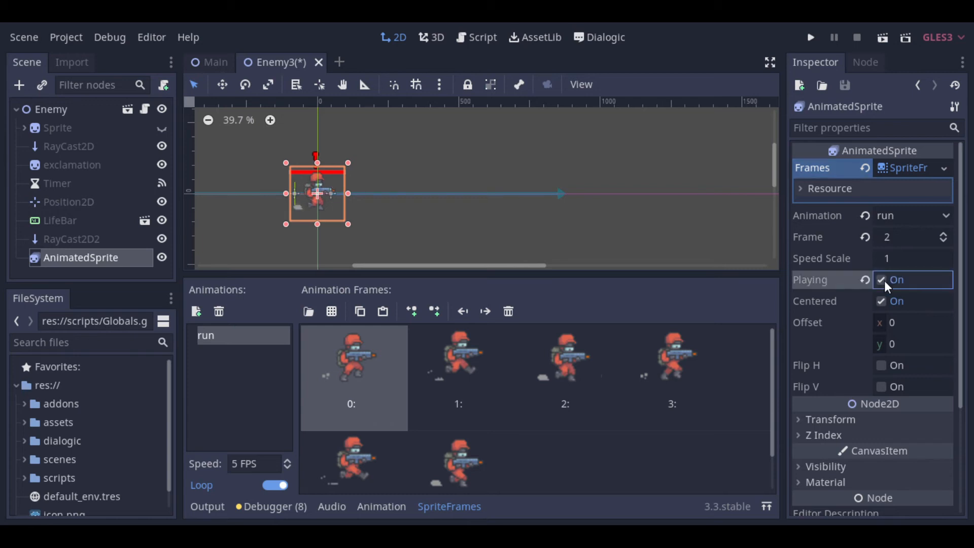
{"action": "left_click", "coordinate": [60, 220]}
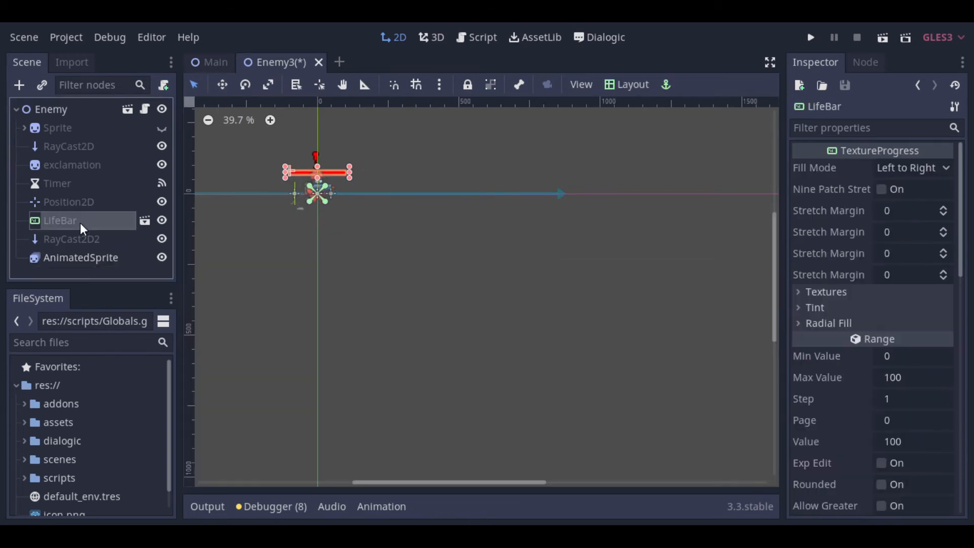
{"action": "scroll", "scroll_direction": "down", "scroll_amount": 3}
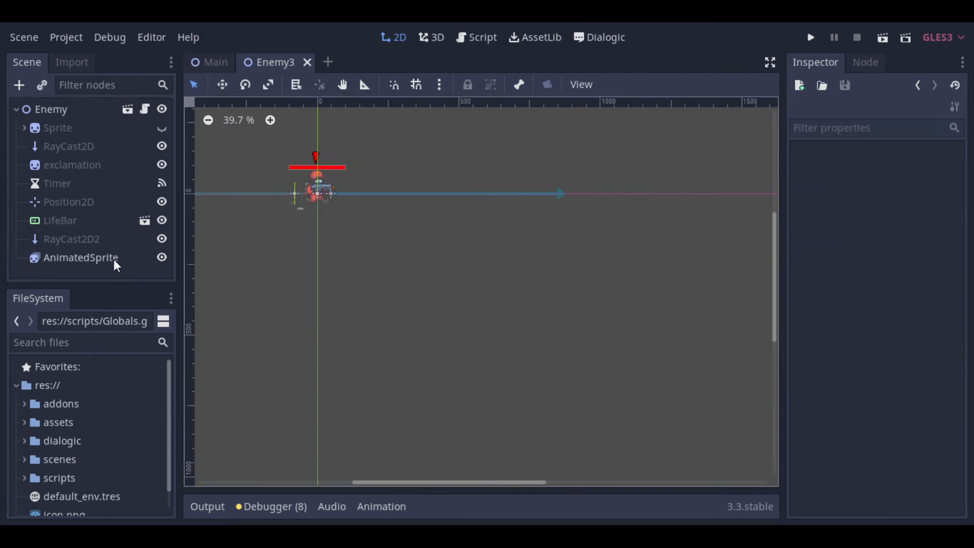
{"action": "left_click", "coordinate": [81, 258]}
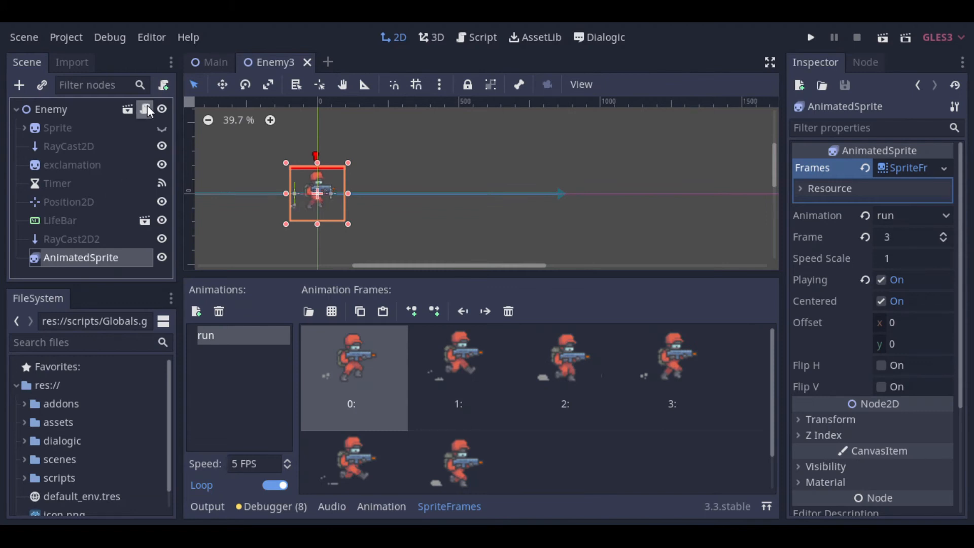
{"action": "left_click", "coordinate": [482, 37]}
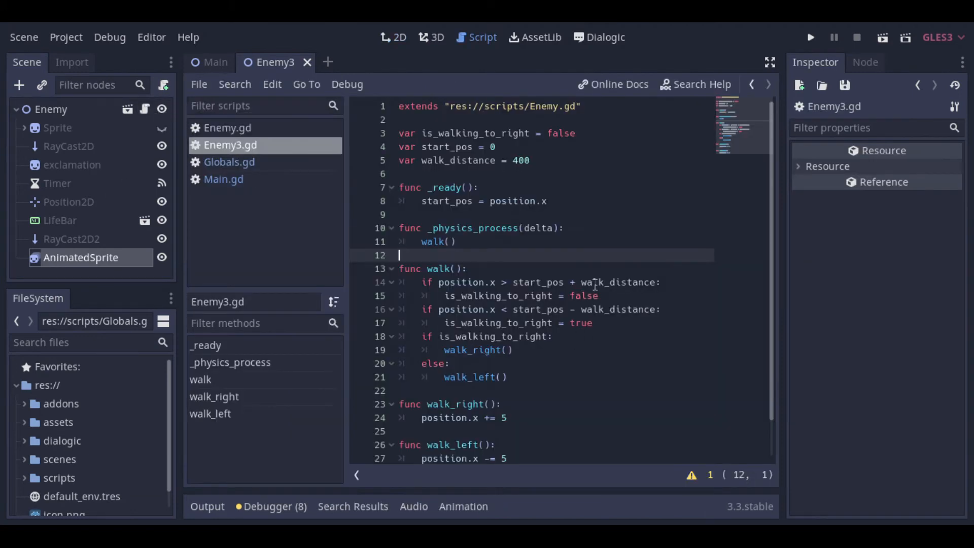
Set $AnimatedSprite.flip_h true/false at each patrol limit and walk only when not is_shooting
{"action": "key", "text": "Enter"}
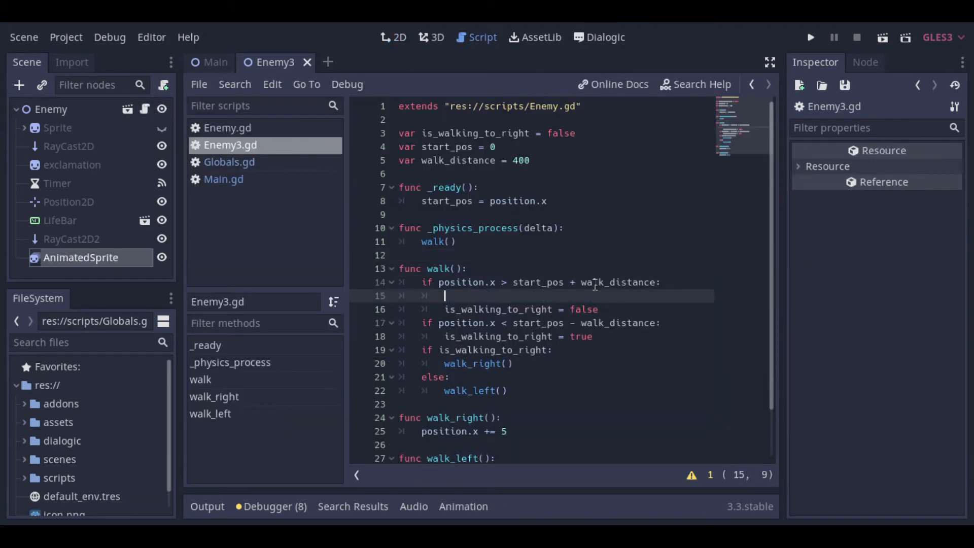
{"action": "type", "text": "$AnimatedSprite.flip_h"}
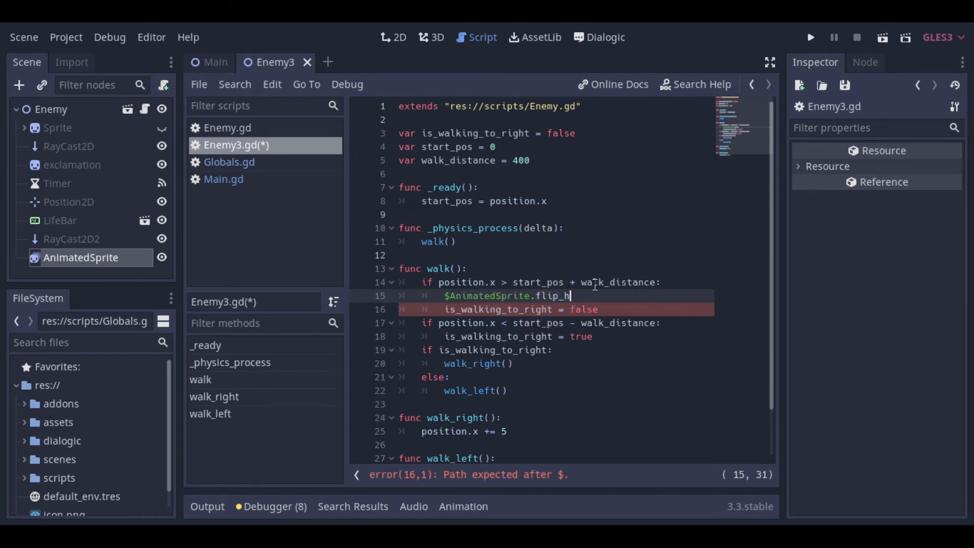
{"action": "type", "text": "= true"}
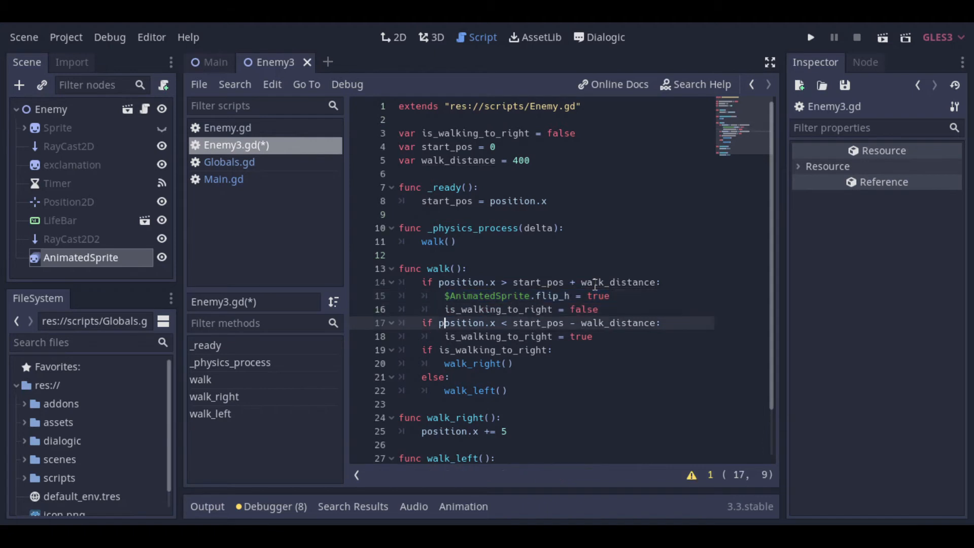
{"action": "type", "text": "$AnimatedSprite.flip_h = false"}
{"action": "type", "text": "if n"}
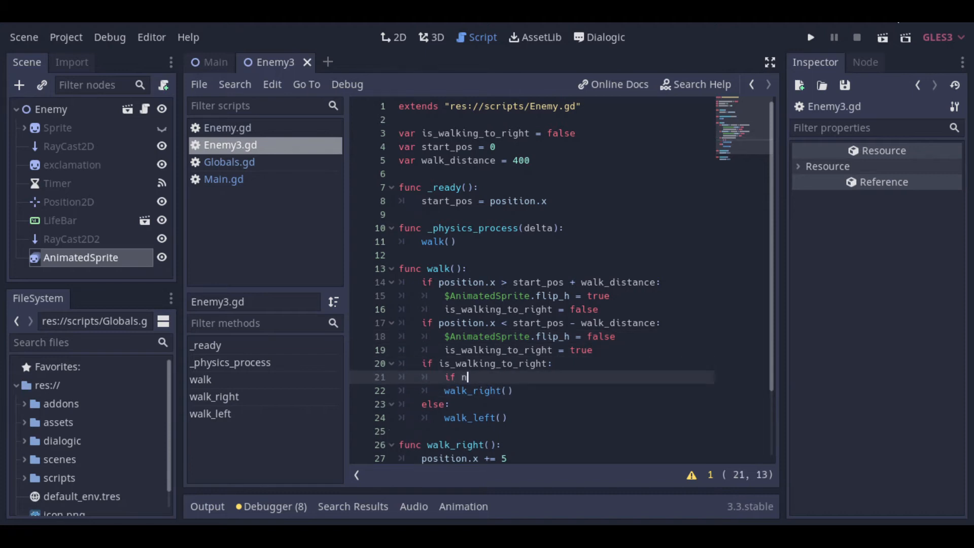
{"action": "type", "text": "ot is_shooting:"}
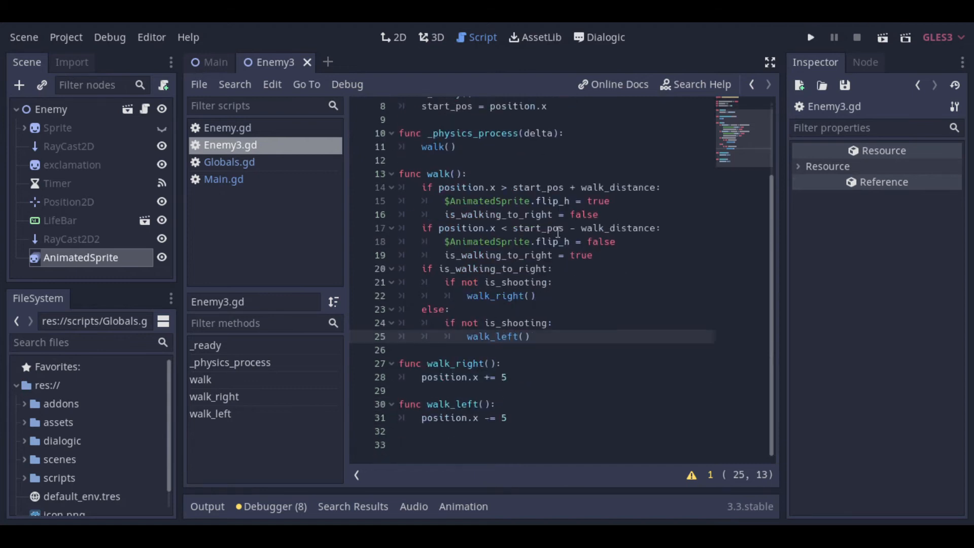
{"action": "left_click", "coordinate": [811, 36]}
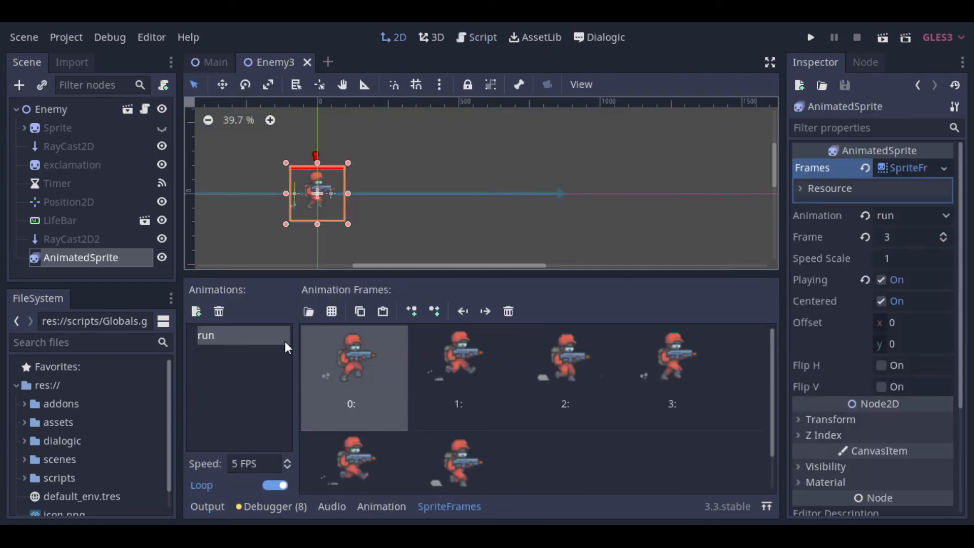
Return to the Enemy3 scene's SpriteFrames panel showing the run animation frames
{"action": "left_click", "coordinate": [195, 311]}
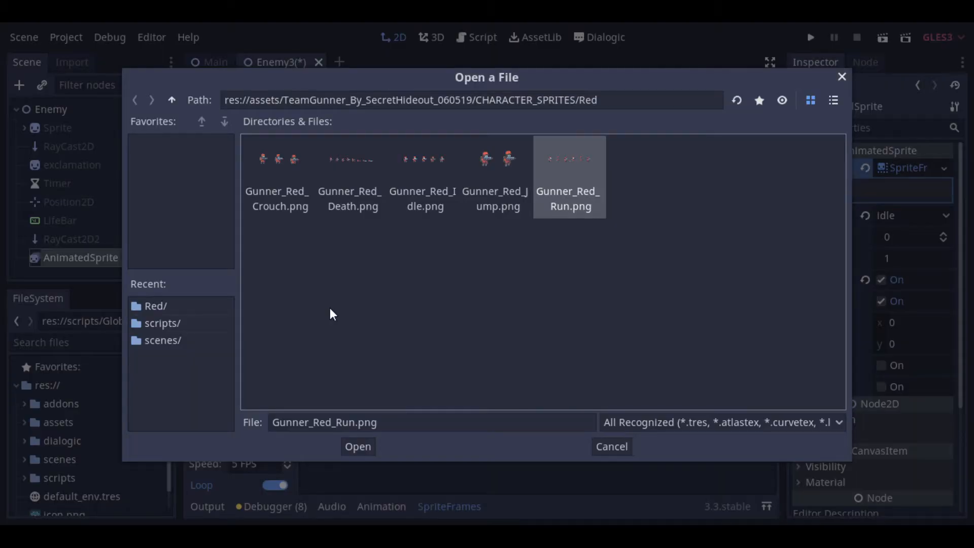
Add an idle animation built from all five Gunner_Red_Idle.png sprite sheet frames
{"action": "left_click", "coordinate": [358, 447]}
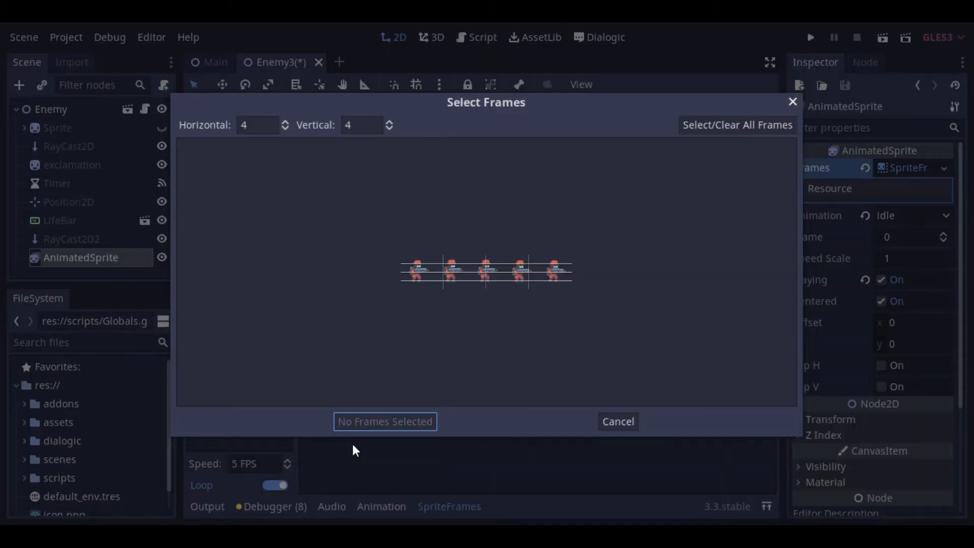
{"action": "left_click", "coordinate": [256, 125]}
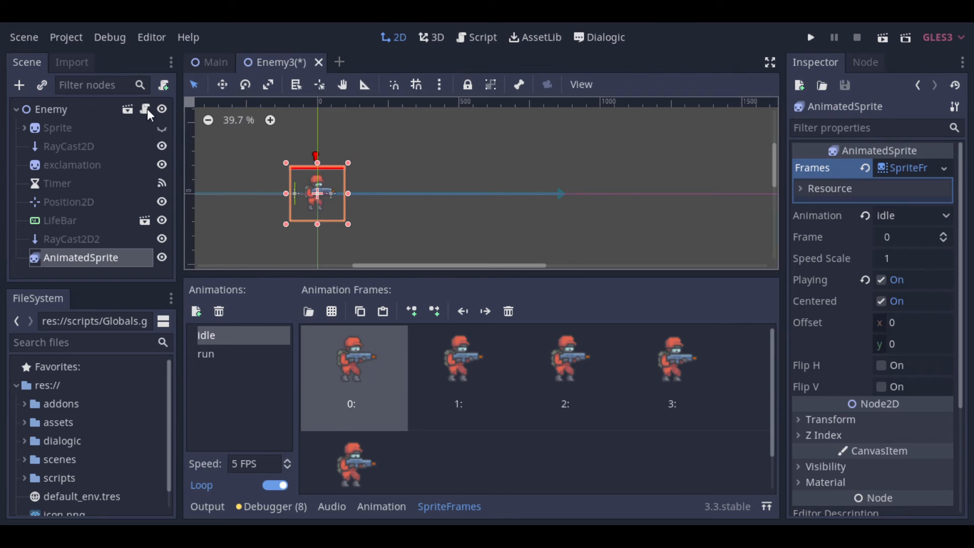
In Enemy3.gd walk(), play the 'idle' animation while is_shooting
{"action": "left_click", "coordinate": [481, 37]}
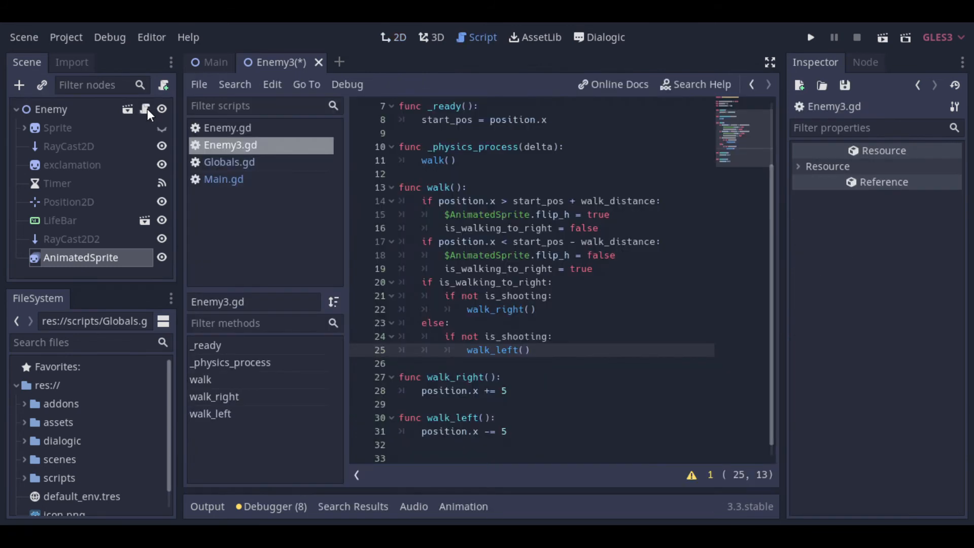
{"action": "type", "text": "if"}
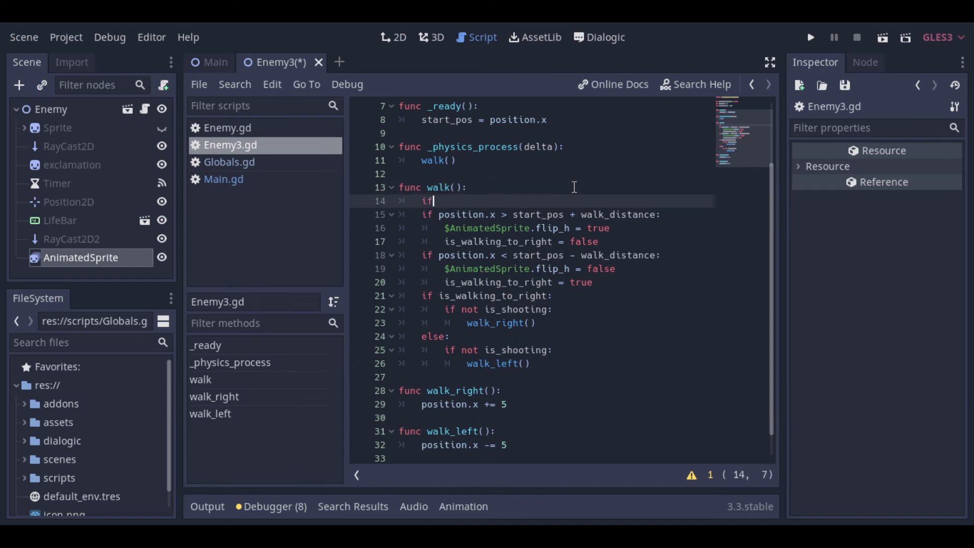
{"action": "type", "text": "is_shooting"}
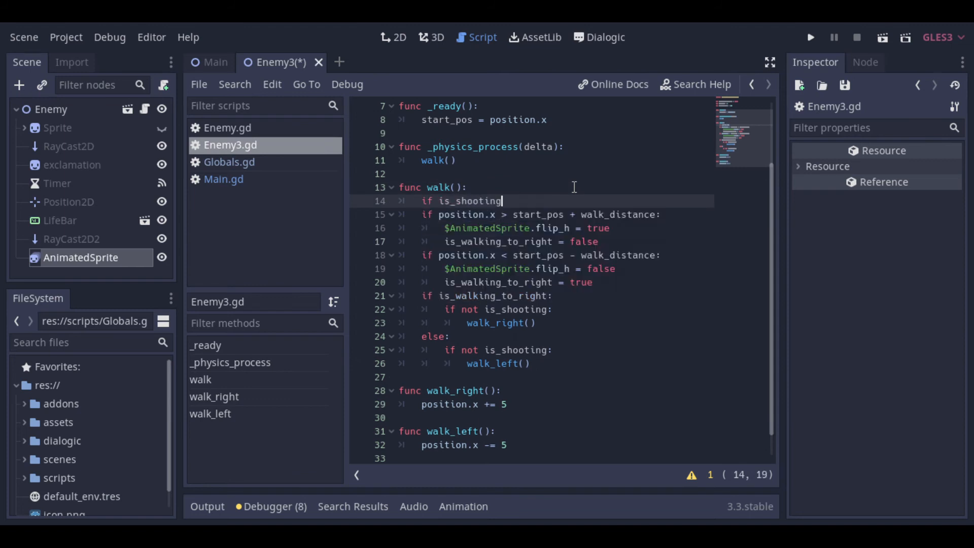
{"action": "key", "text": "enter"}
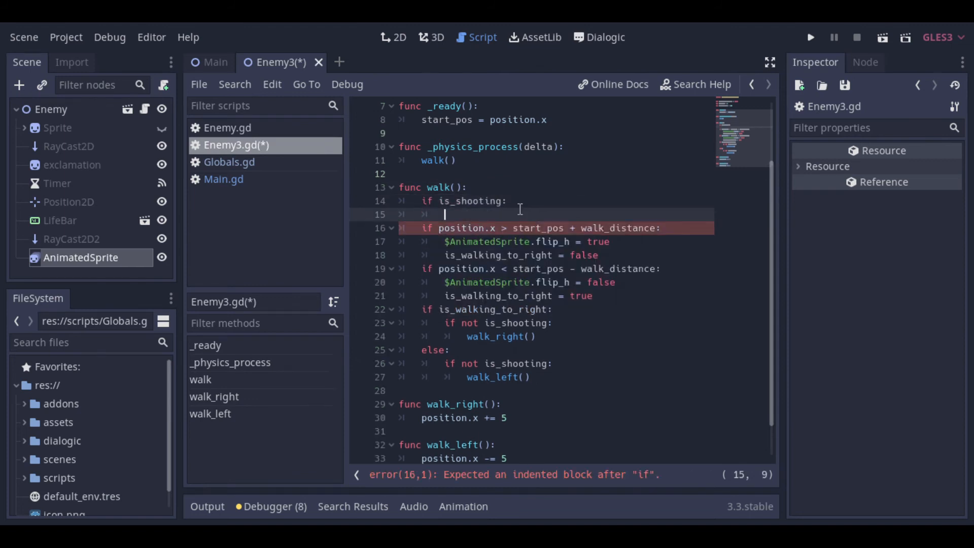
{"action": "type", "text": "$AnimatedSprite"}
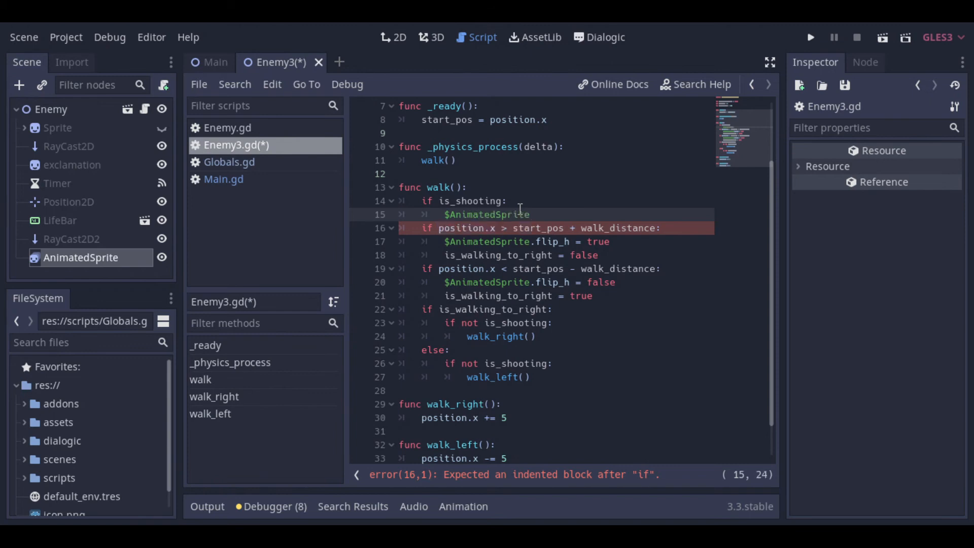
{"action": "type", "text": ".play('idle'"}
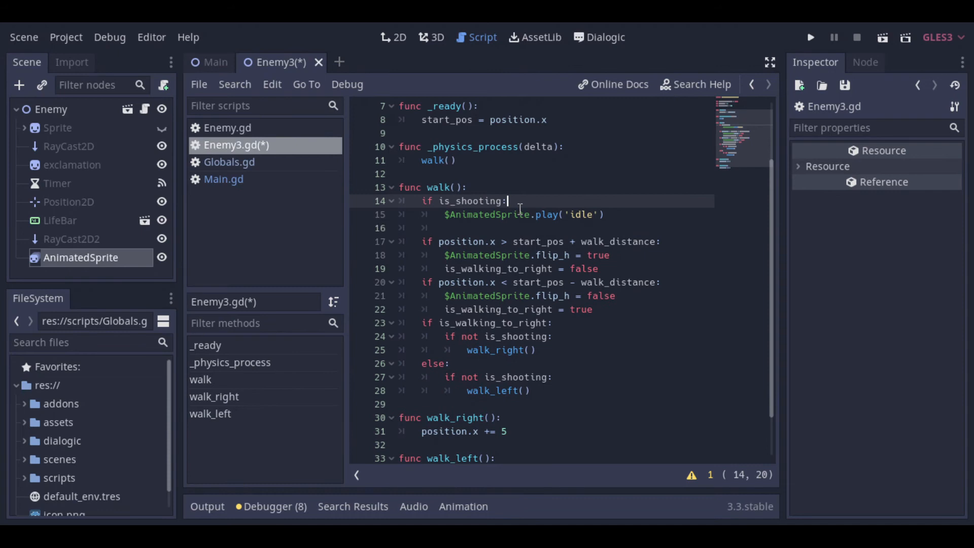
Copy $Sprite.flip_h to $AnimatedSprite.flip_h when shooting, else switch from idle to 'run'
{"action": "type", "text": "$AnimatedSprite"}
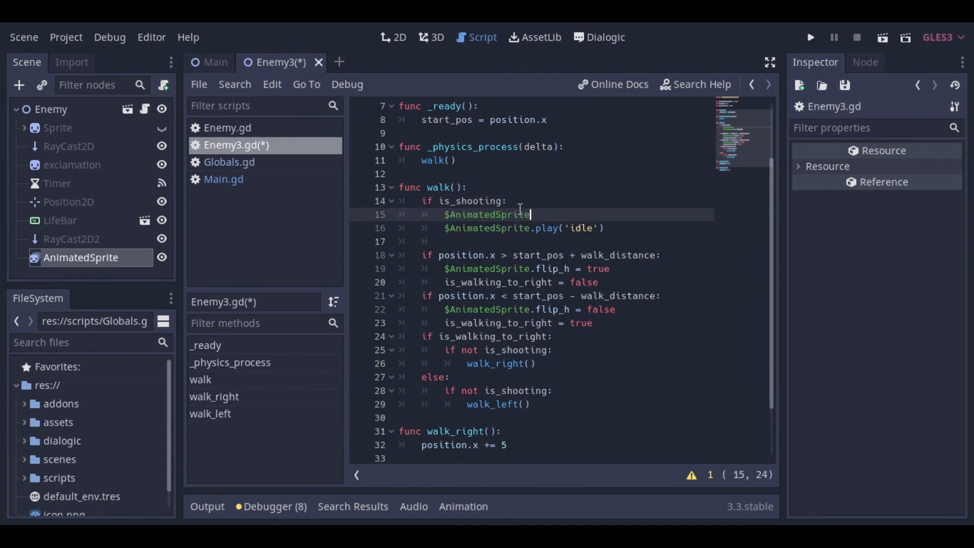
{"action": "type", "text": ".flip_h ="}
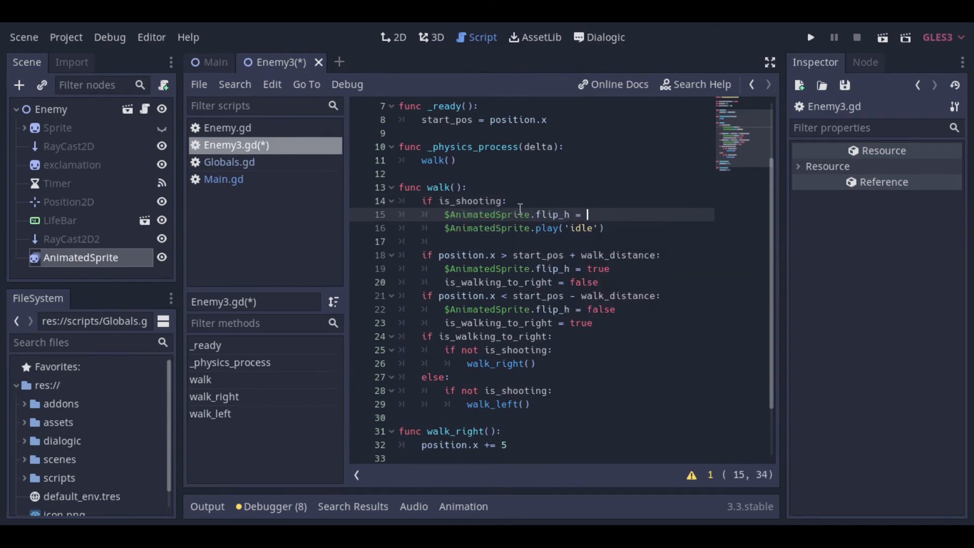
{"action": "type", "text": "$"}
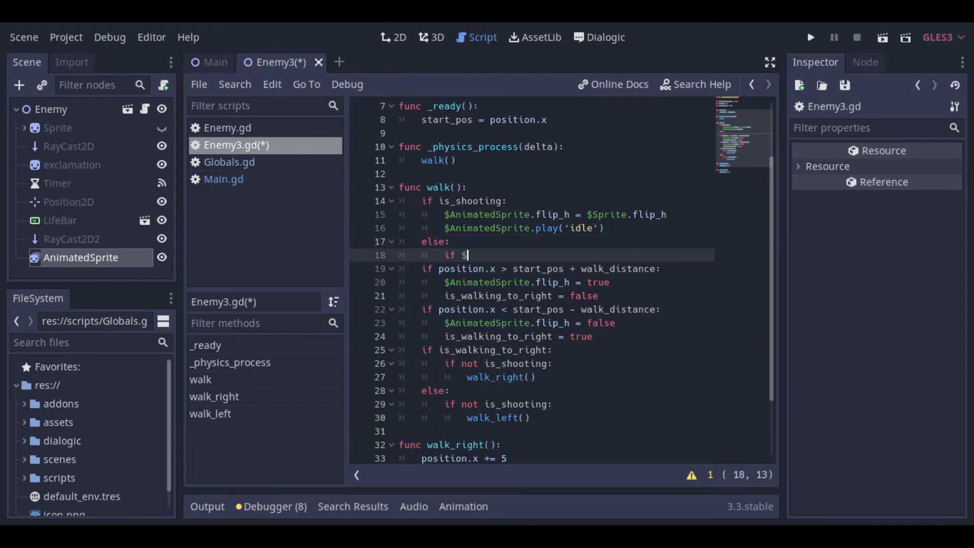
{"action": "type", "text": "AnimatedSprite."}
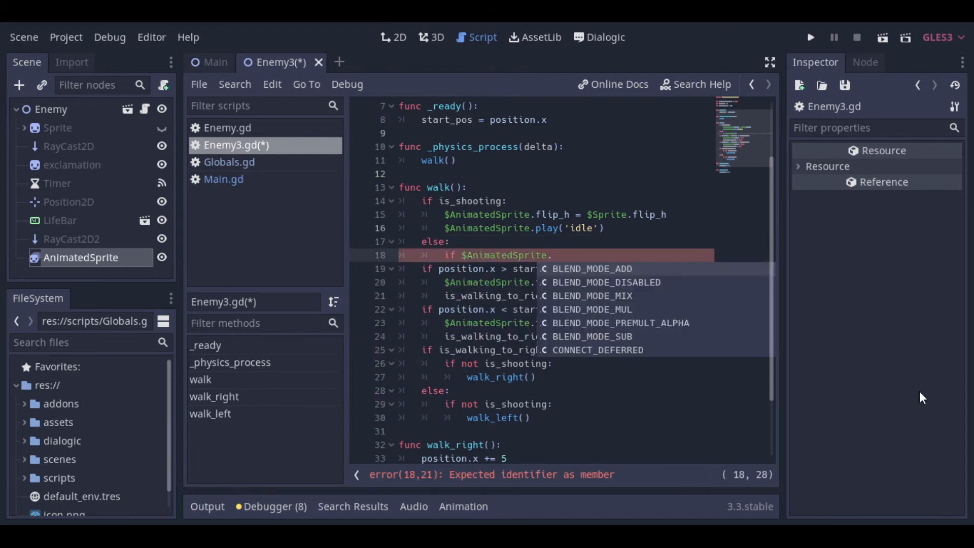
{"action": "type", "text": "animation == 'idel"}
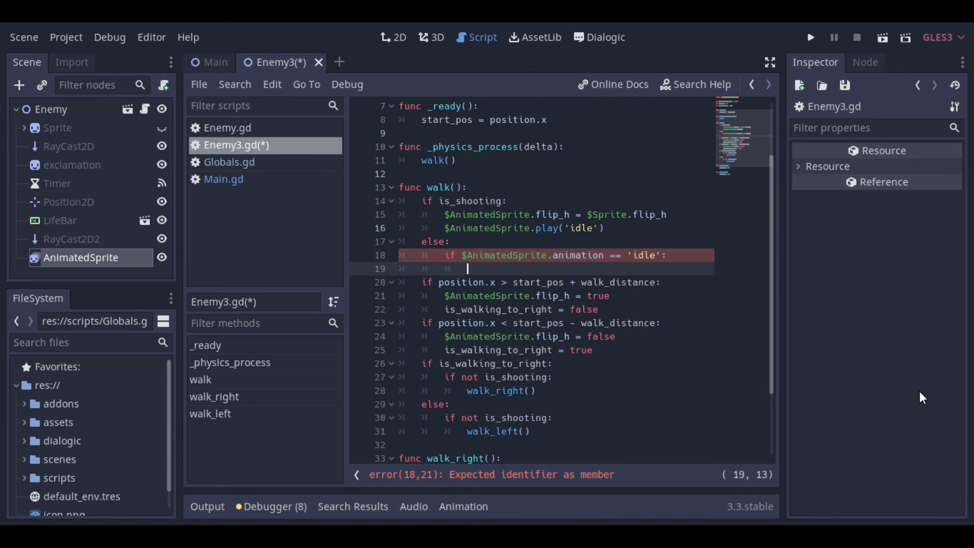
{"action": "type", "text": "$AnimatedSprite.p"}
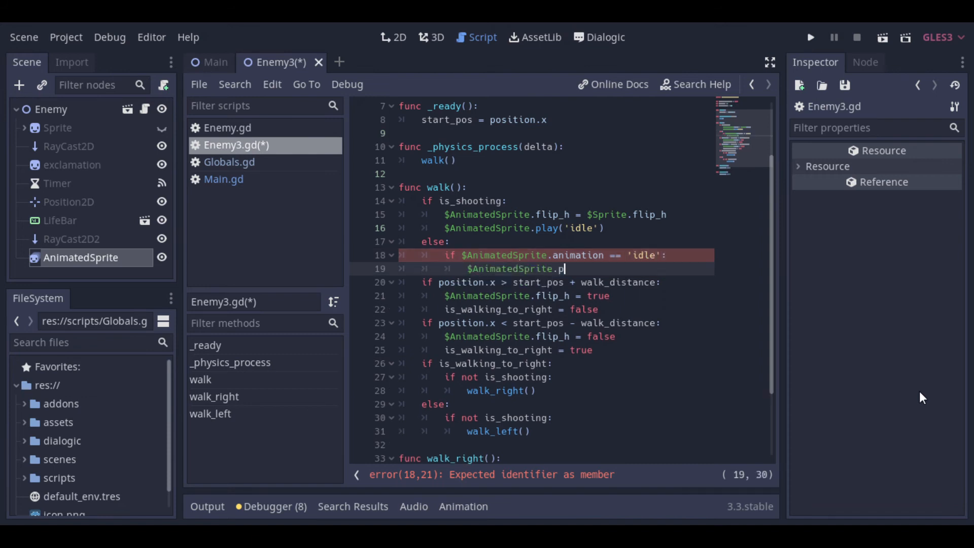
{"action": "type", "text": "lay('run')"}
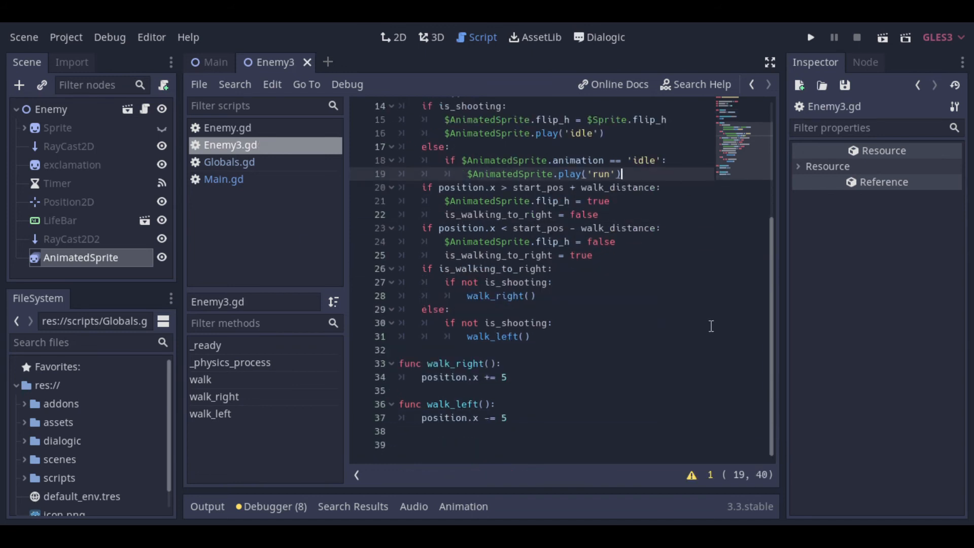
{"action": "mouse_move", "coordinate": [646, 472]}
{"action": "type", "text": "$"}
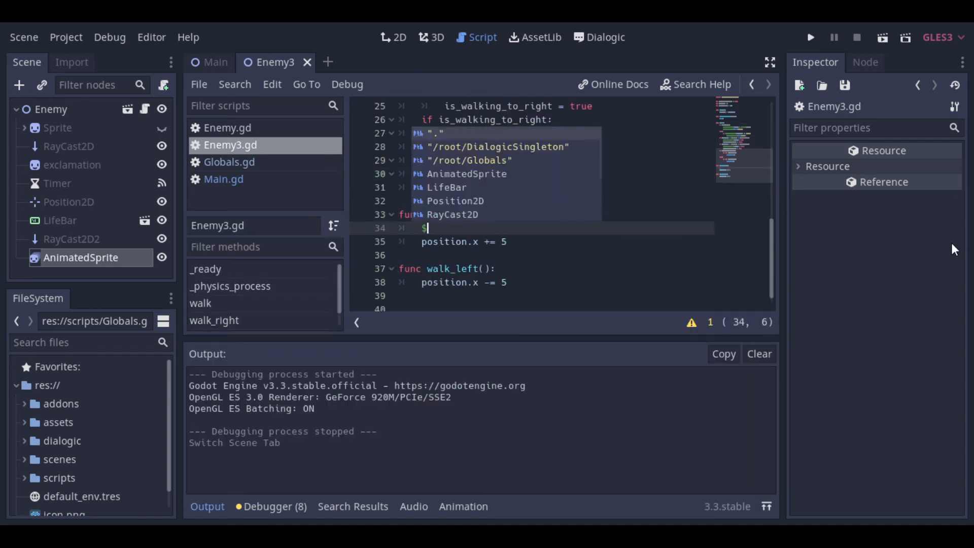
Set $AnimatedSprite.flip_h to false in walk_right() and true in walk_left()
{"action": "type", "text": "AnimatedSprite.flip_h = false"}
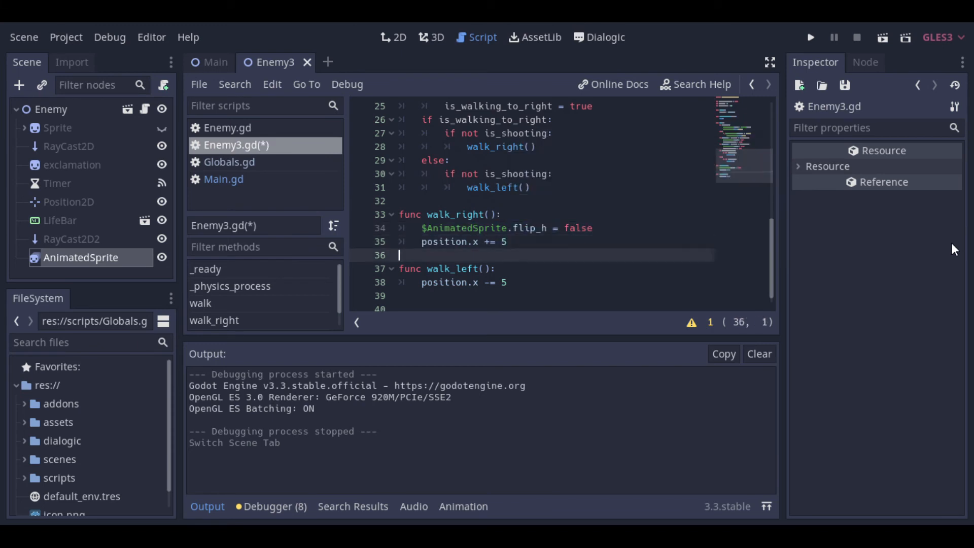
{"action": "type", "text": "$AnimatedSprite.flip_h = true"}
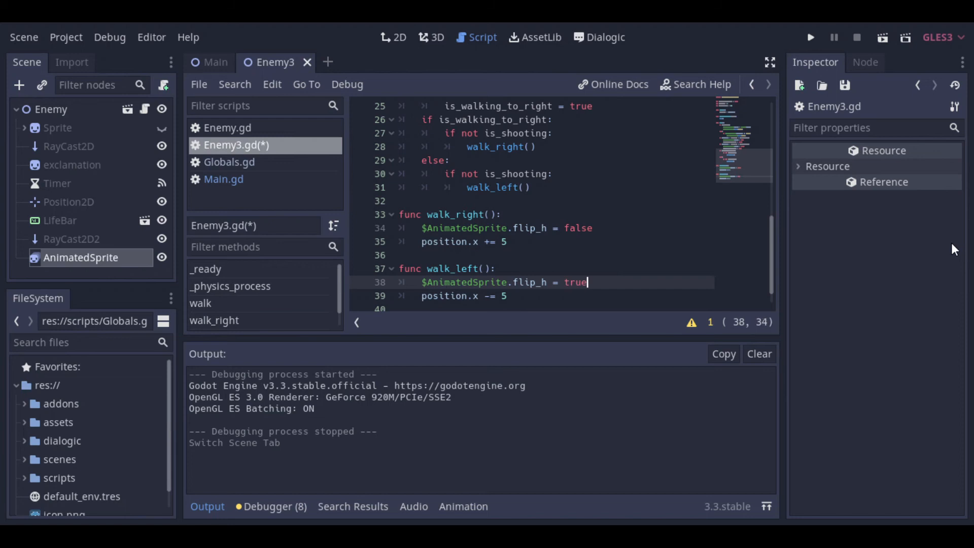
Open the Main scene and show its level layout in the 2D view
{"action": "left_click", "coordinate": [215, 62]}
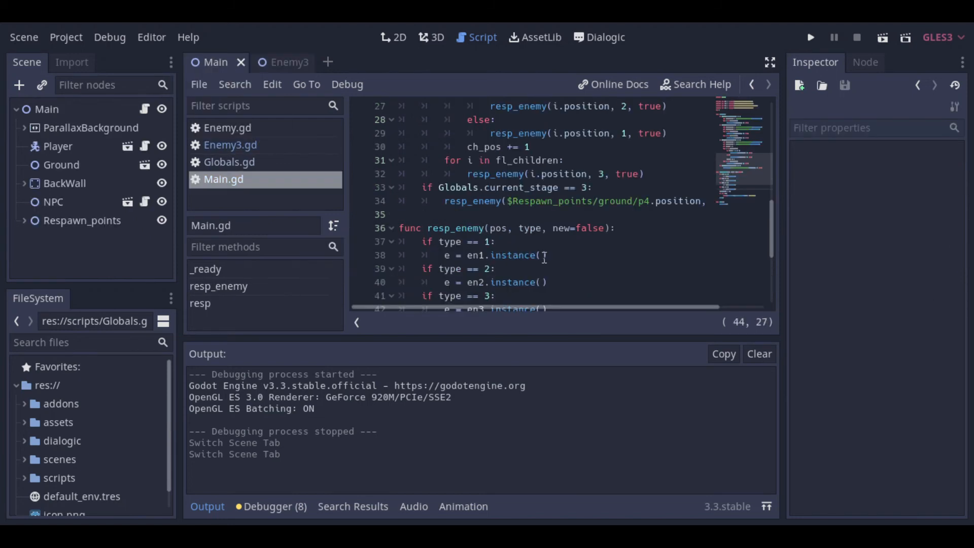
{"action": "left_click", "coordinate": [811, 38]}
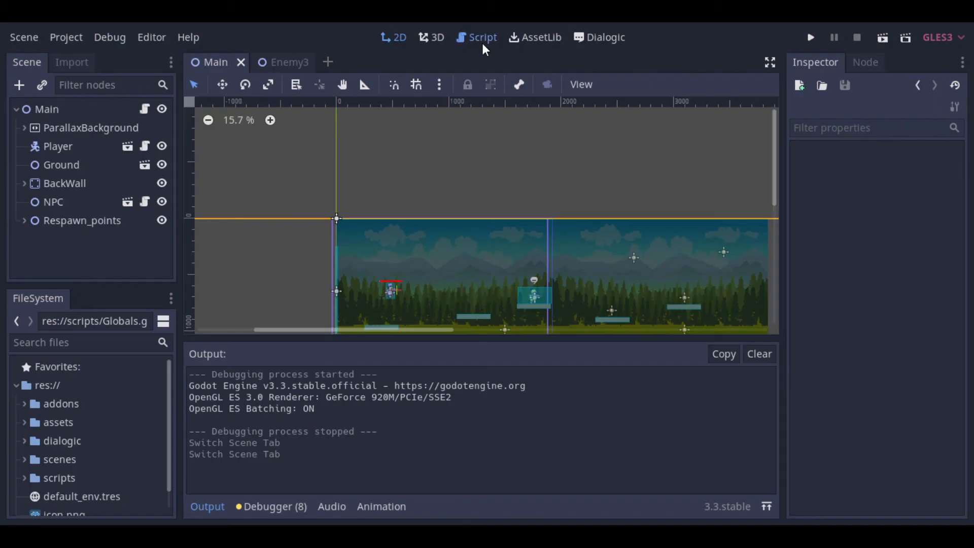
Declare var enemy_type = 1 in Enemy.gd
{"action": "left_click", "coordinate": [483, 37]}
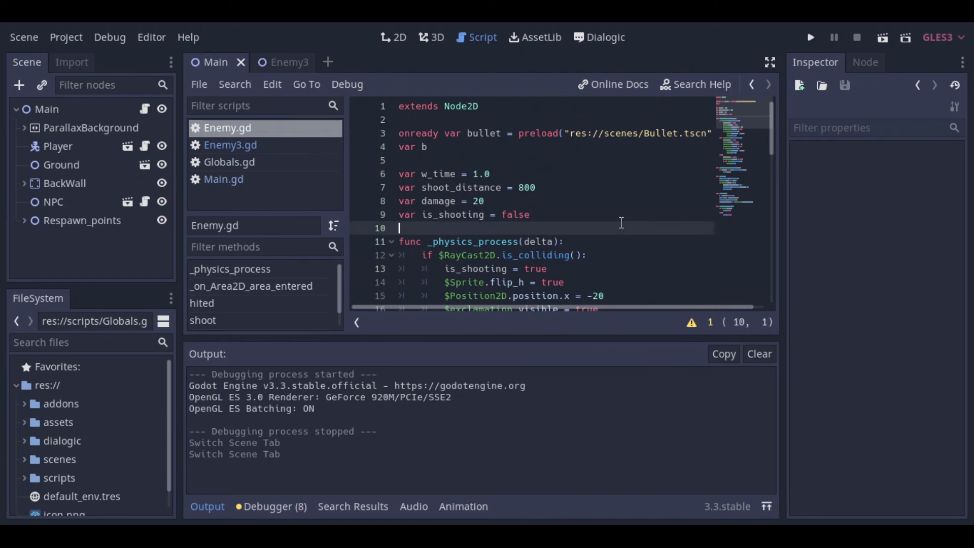
{"action": "type", "text": "var"}
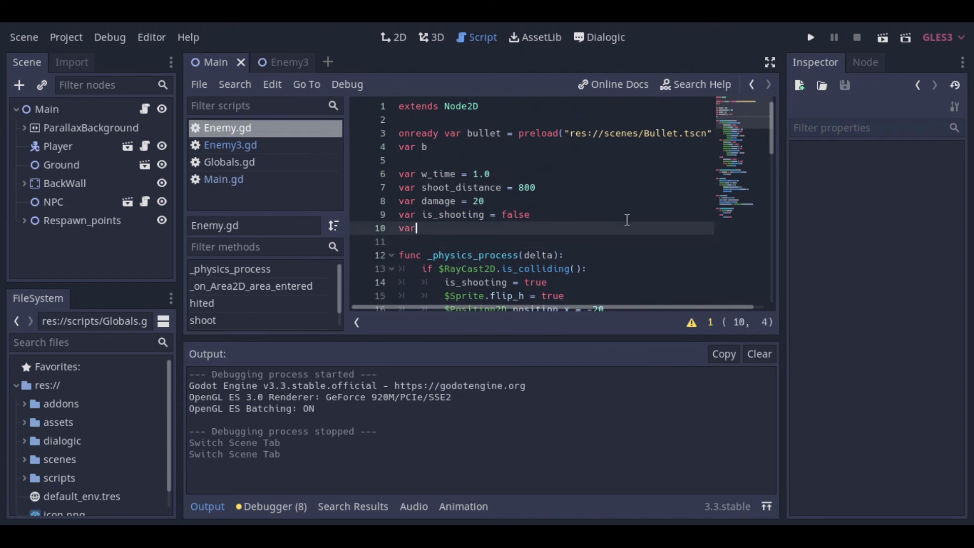
{"action": "type", "text": "enemy"}
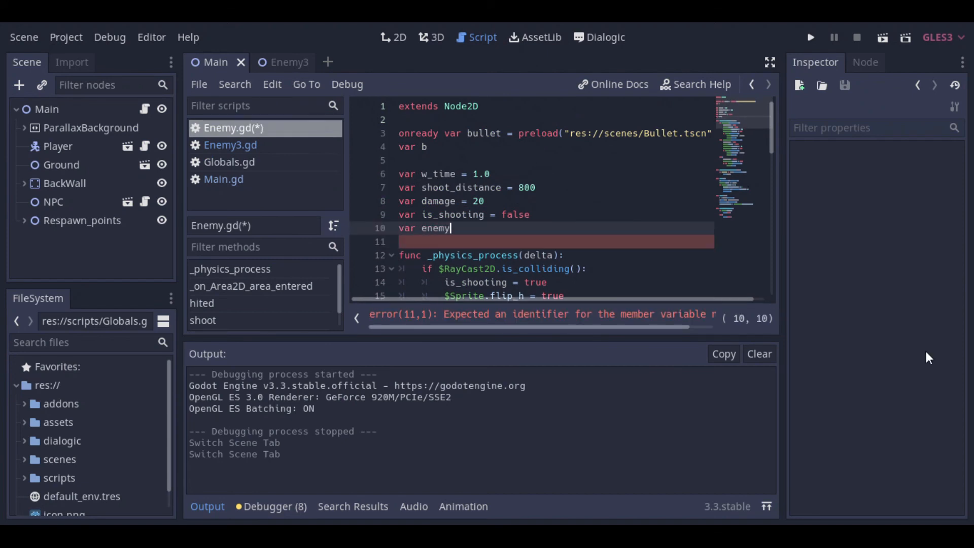
{"action": "type", "text": "_type"}
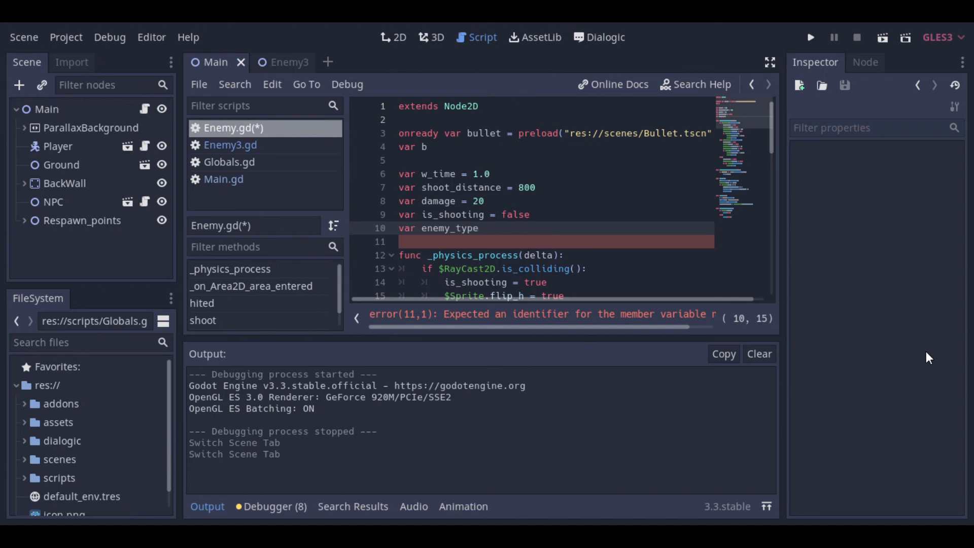
{"action": "type", "text": "= 1"}
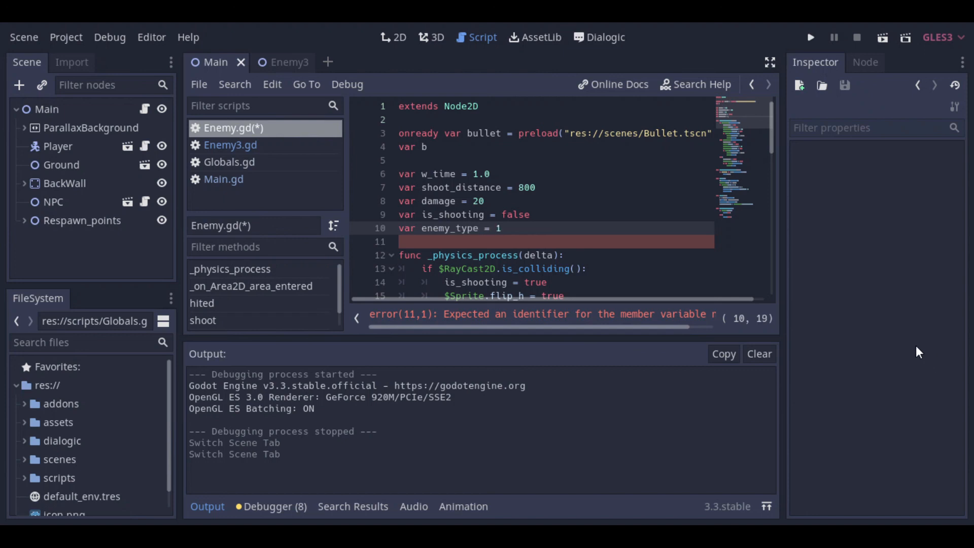
In hited(), pass enemy_type instead of 1 to resp_enemy()
{"action": "left_click", "coordinate": [503, 228]}
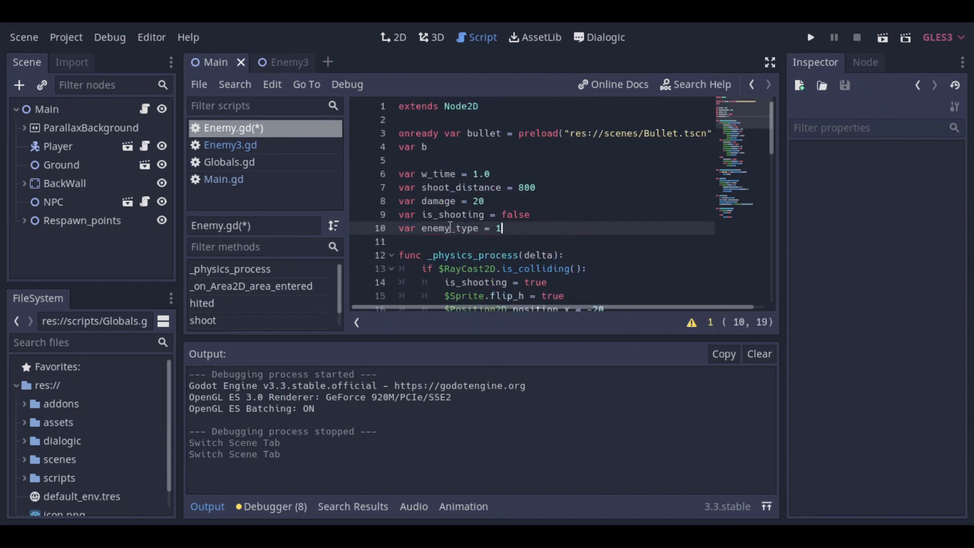
{"action": "scroll", "scroll_direction": "down", "scroll_amount": 3}
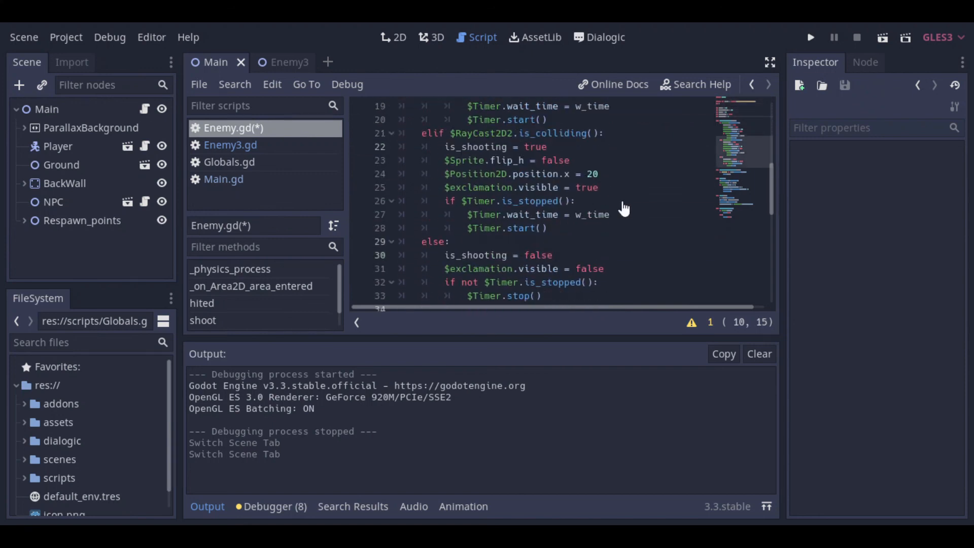
{"action": "scroll", "scroll_direction": "down", "scroll_amount": 3}
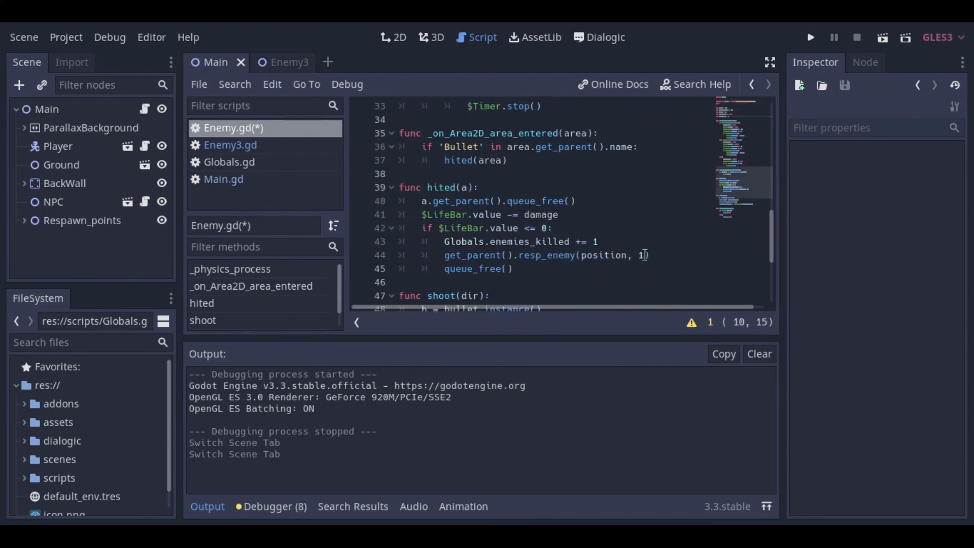
{"action": "type", "text": "enemy_type"}
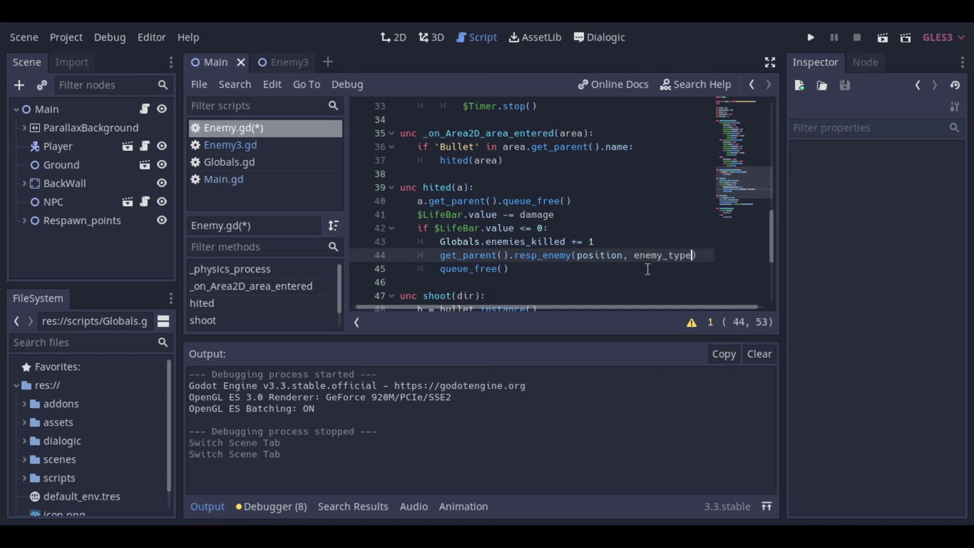
{"action": "mouse_move", "coordinate": [710, 260]}
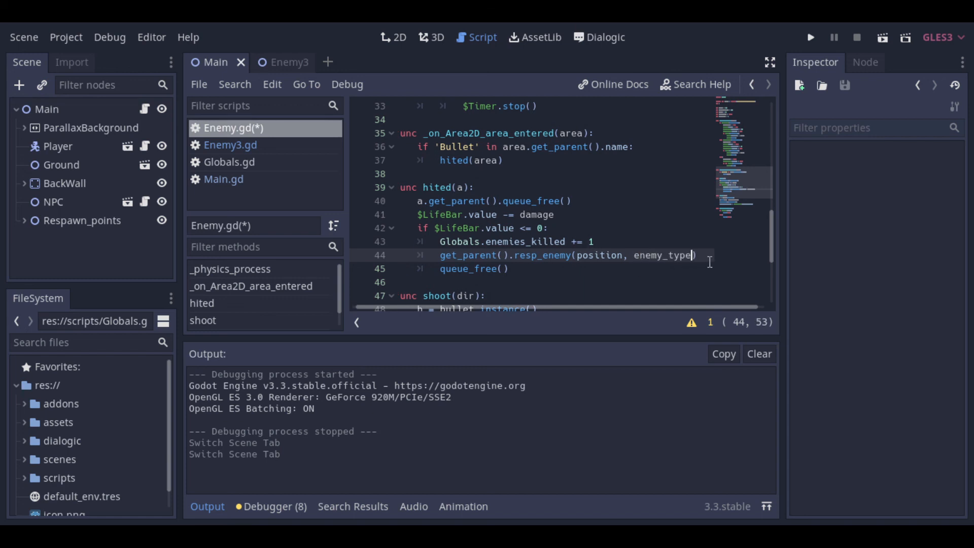
Add func _init() setting enemy_type = 4 in Enemy3.gd
{"action": "left_click", "coordinate": [286, 62]}
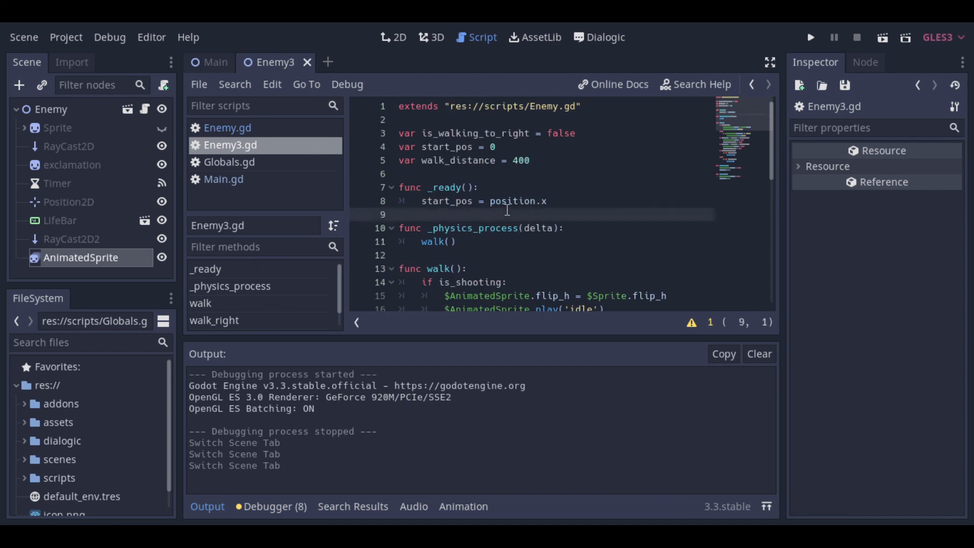
{"action": "type", "text": "func _init():"}
{"action": "type", "text": "enemy_type"}
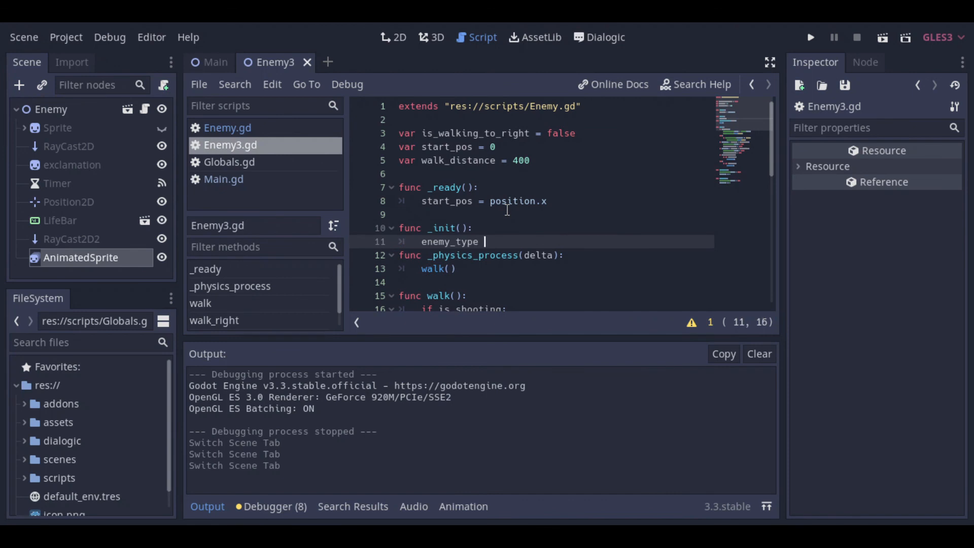
{"action": "type", "text": "= 4"}
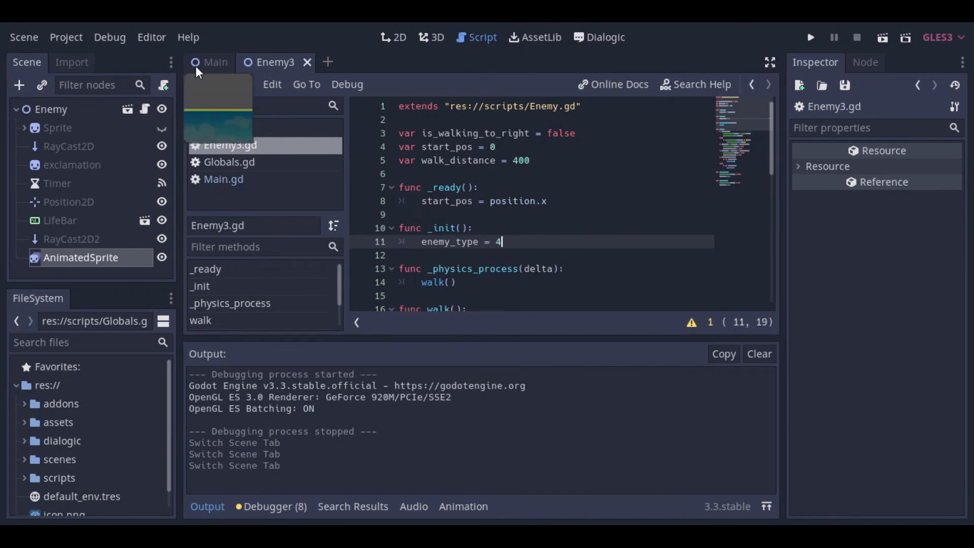
Review resp_enemy in Main.gd, then run the game and focus its window
{"action": "left_click", "coordinate": [213, 62]}
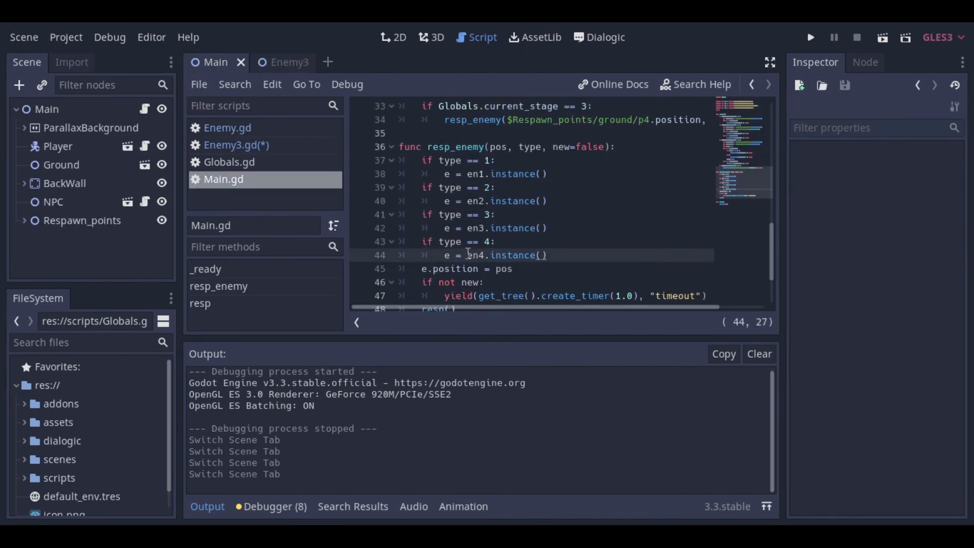
{"action": "left_click", "coordinate": [283, 62]}
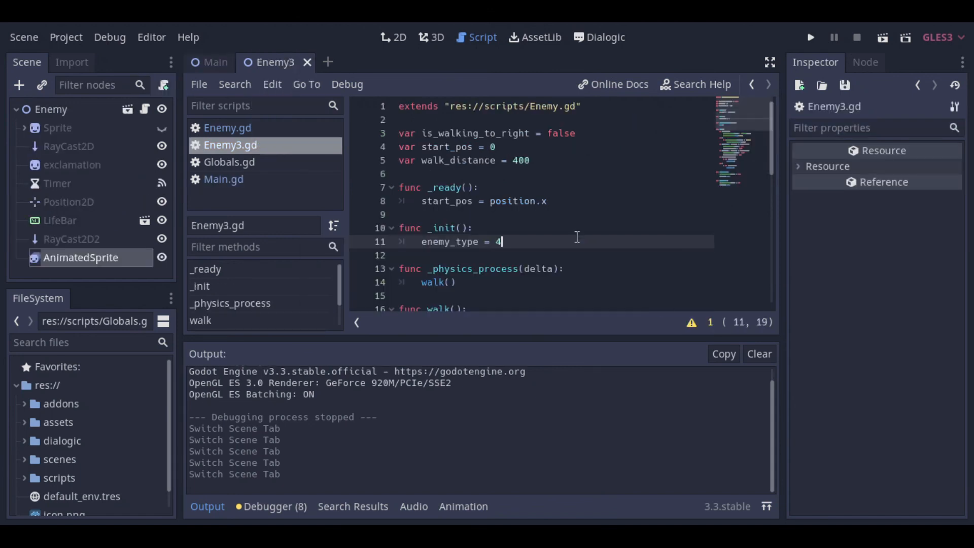
{"action": "left_click", "coordinate": [213, 62]}
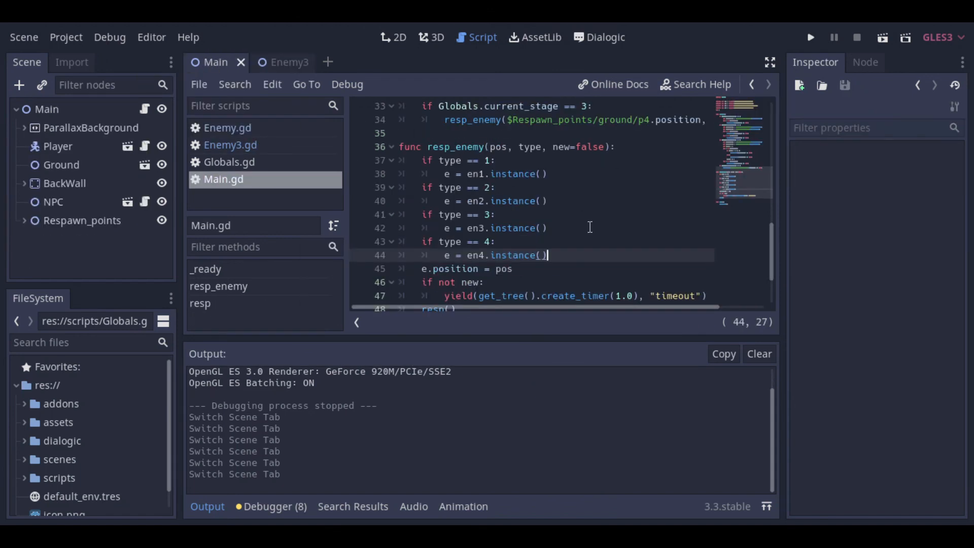
{"action": "left_click", "coordinate": [813, 37]}
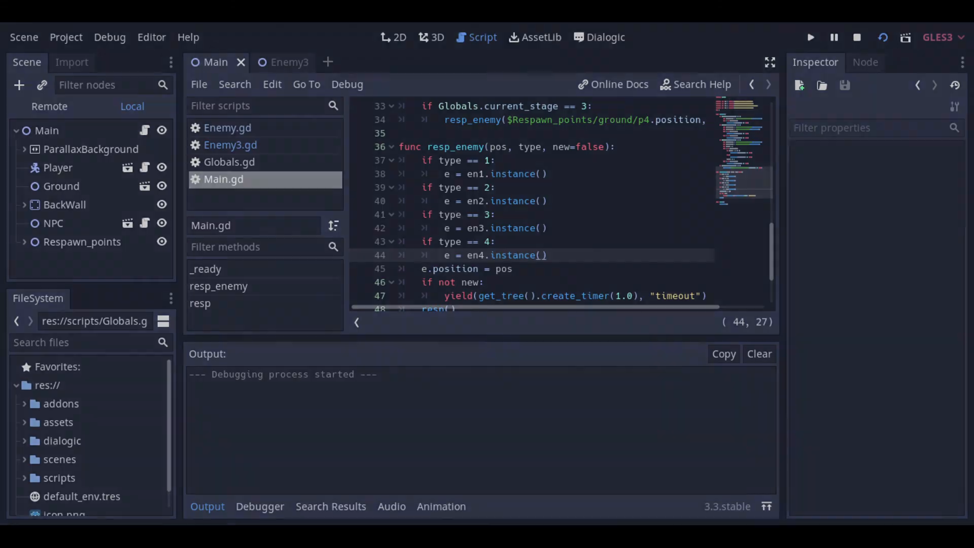
{"action": "left_click", "coordinate": [811, 37]}
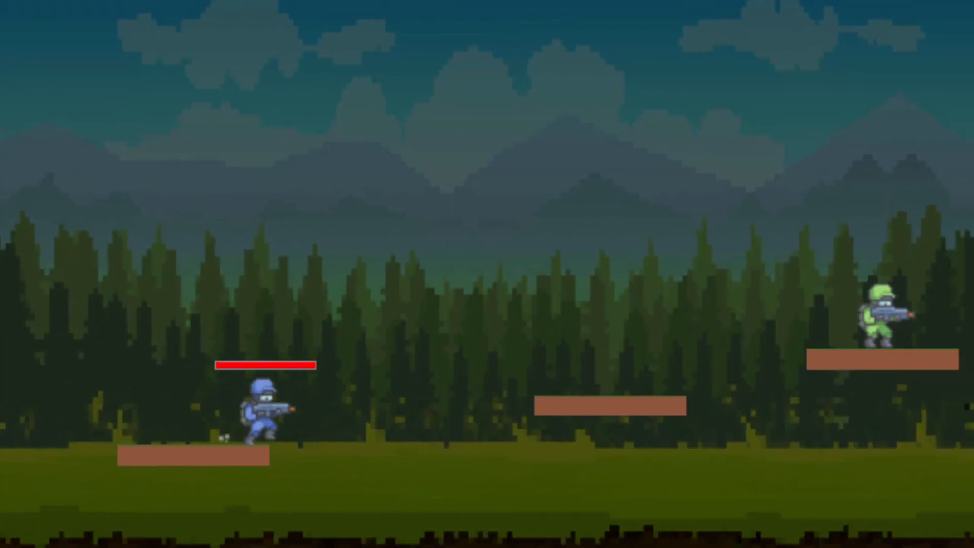